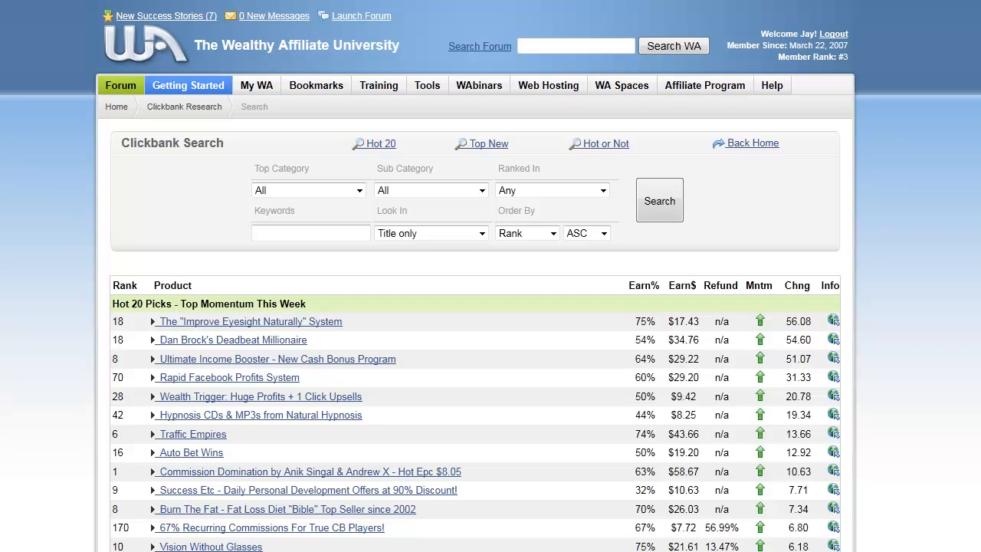
mouse_move(878, 316)
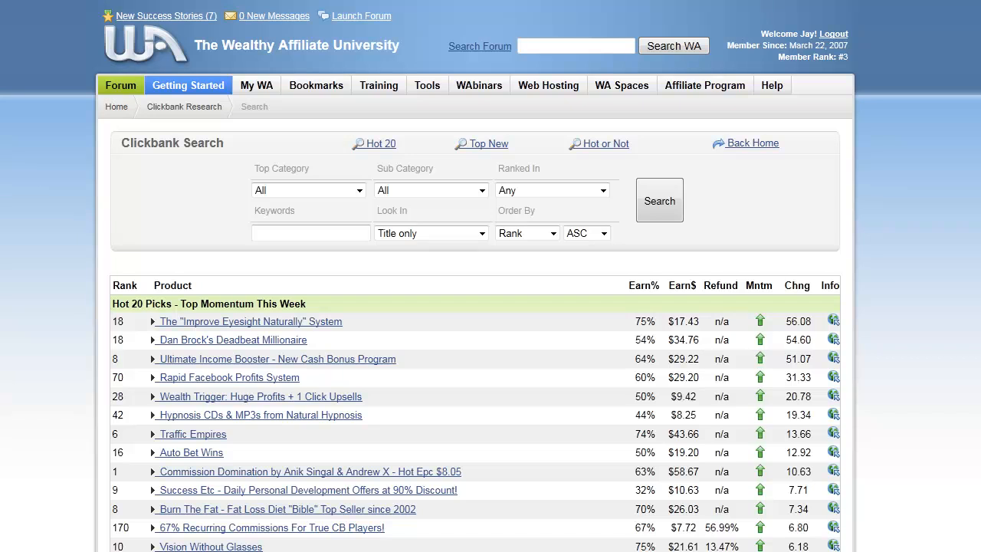
mouse_move(122, 306)
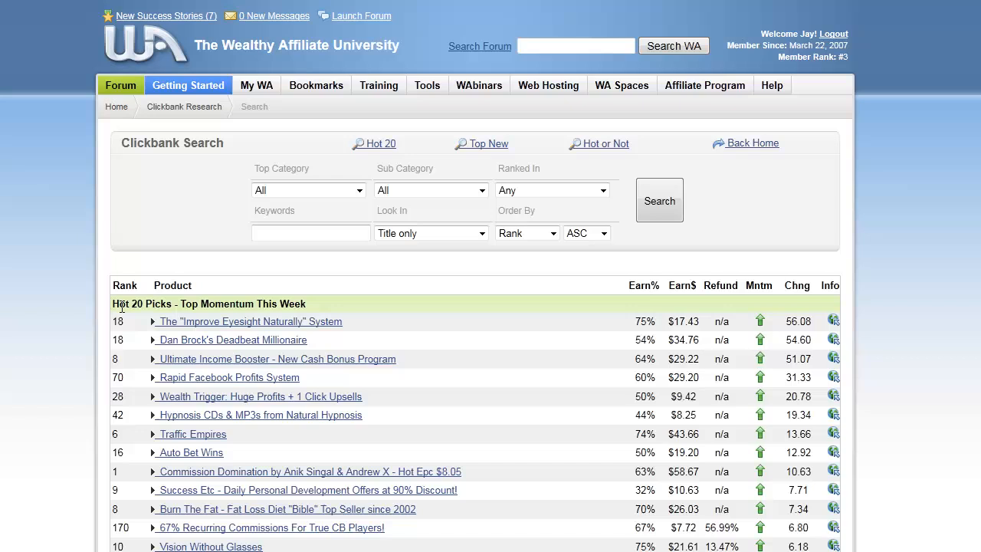
mouse_move(686, 334)
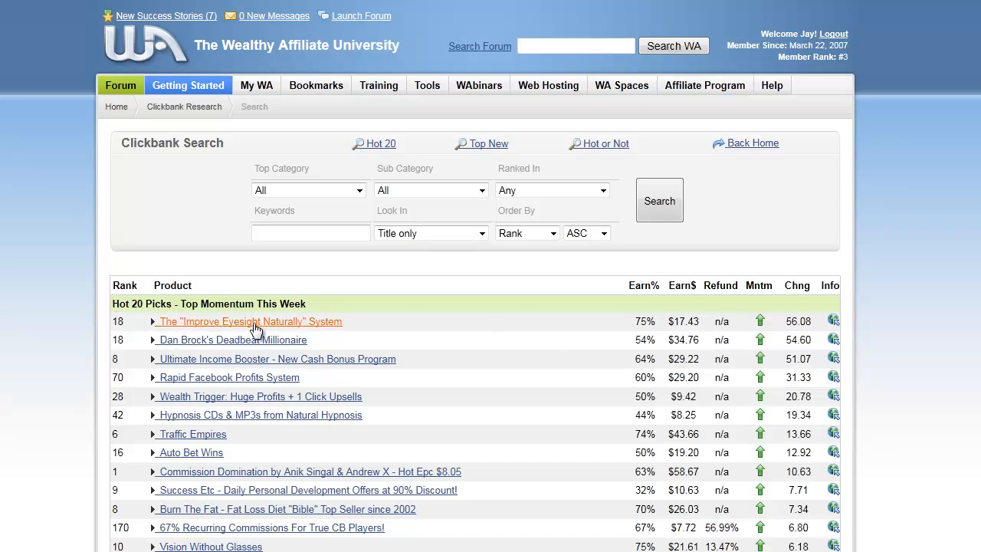
mouse_move(489, 309)
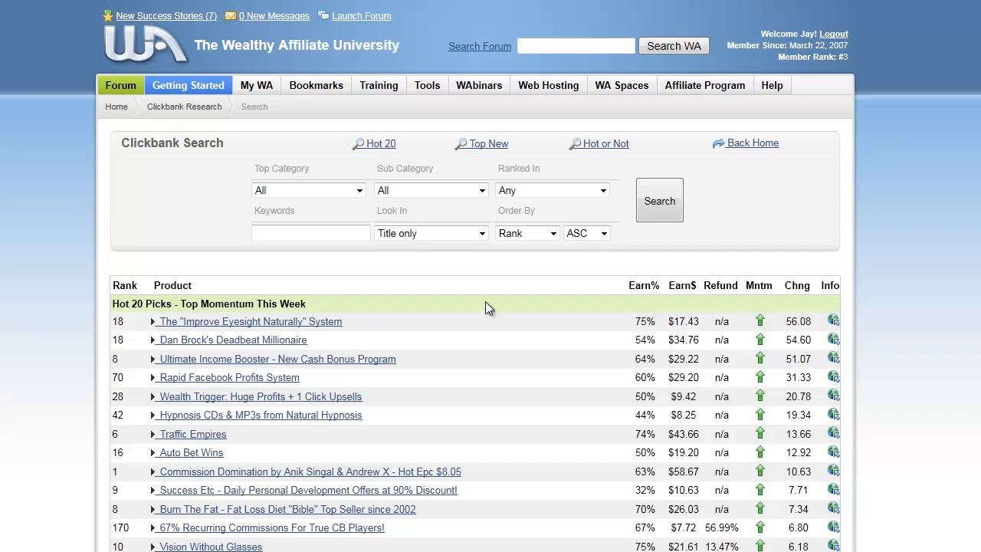
mouse_move(549, 253)
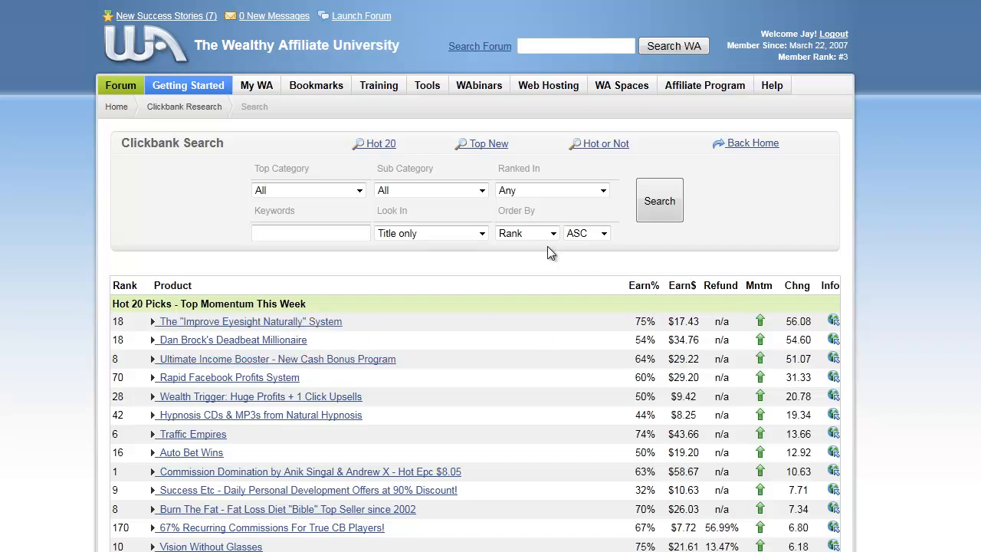
mouse_move(938, 152)
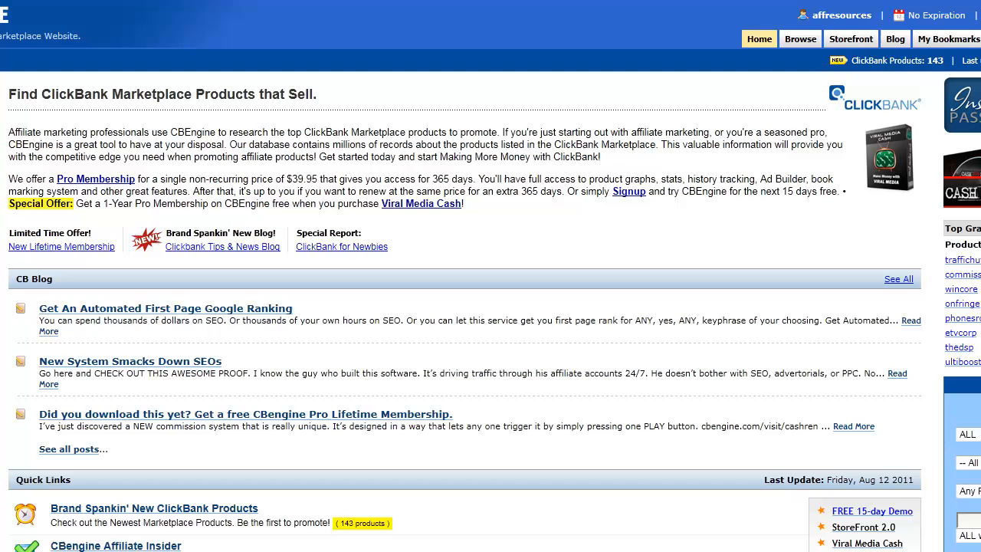
mouse_move(656, 222)
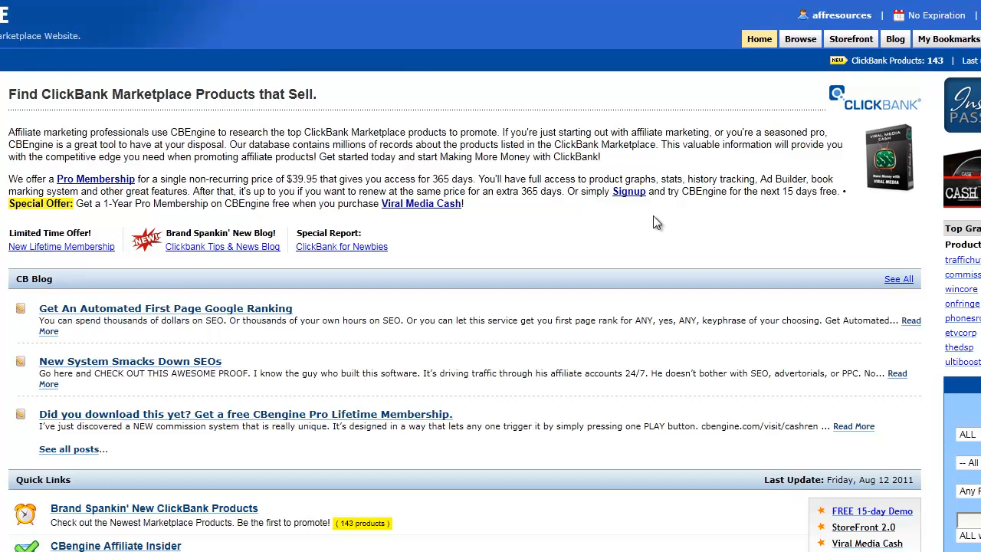
- Show the ClickBank movers & shakers report and select The Improve Eyesight Naturally System at rank 10
left_click(800, 38)
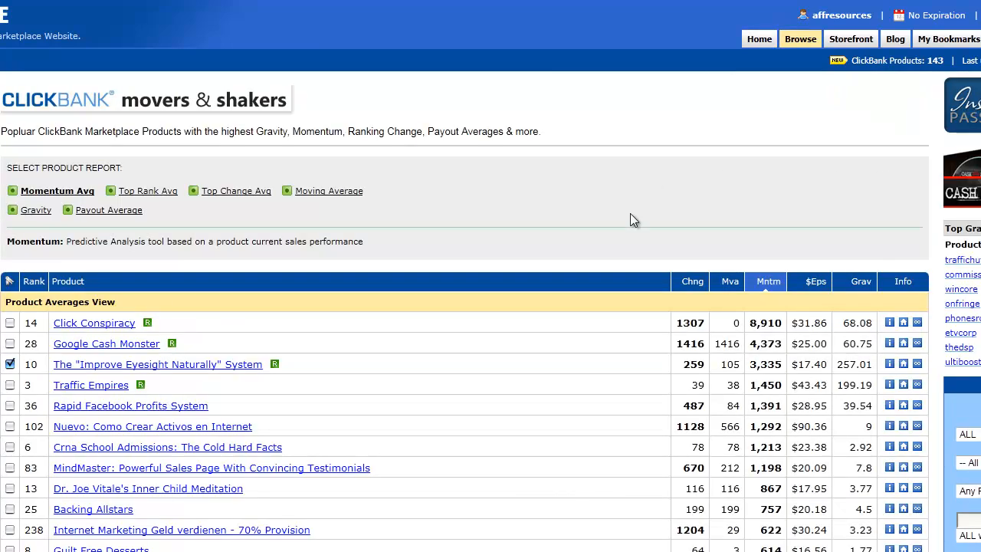
scroll("down", 3)
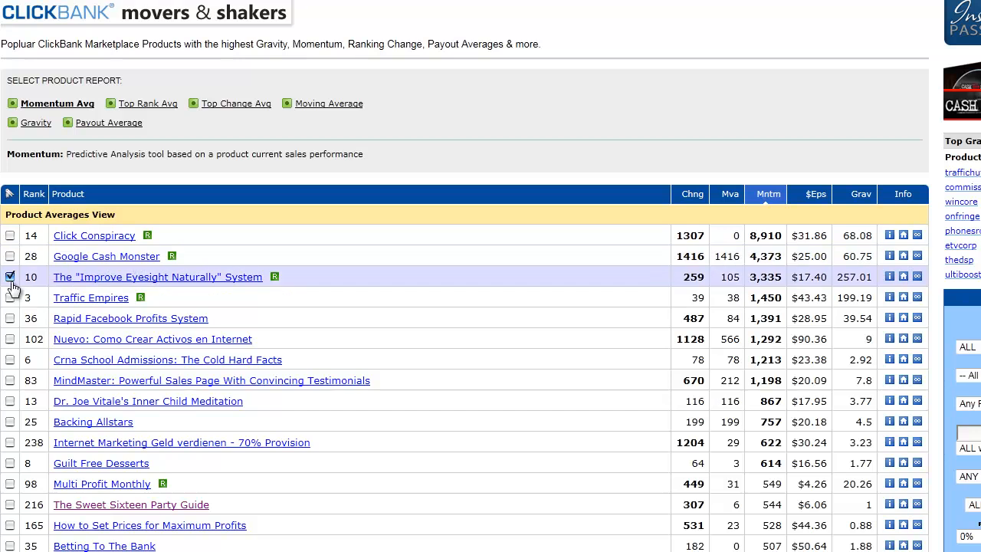
double_click(156, 276)
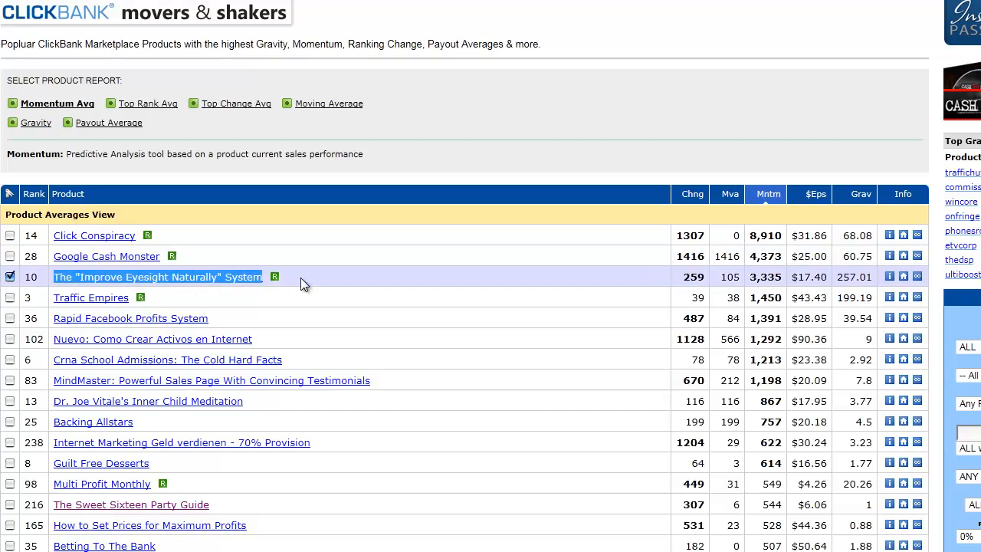
mouse_move(805, 207)
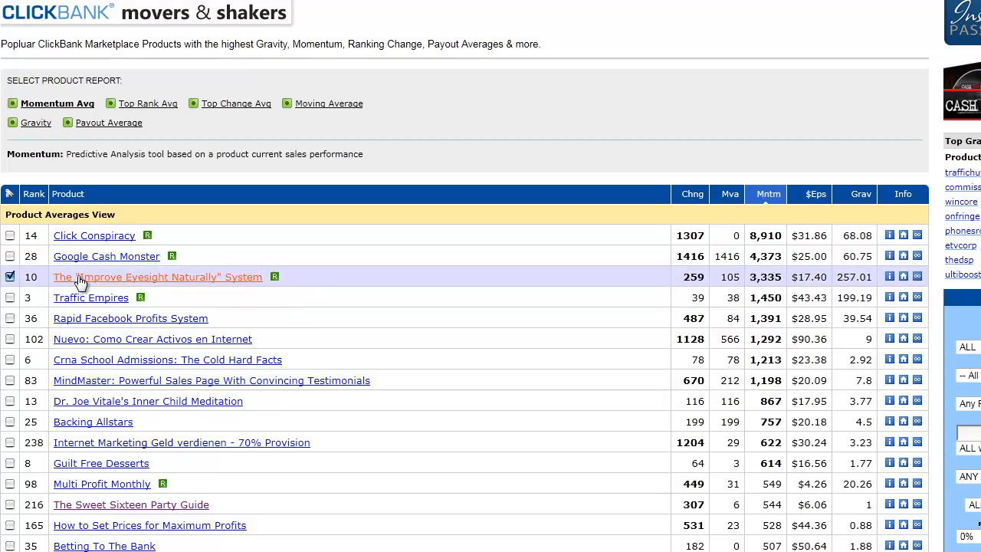
mouse_move(383, 293)
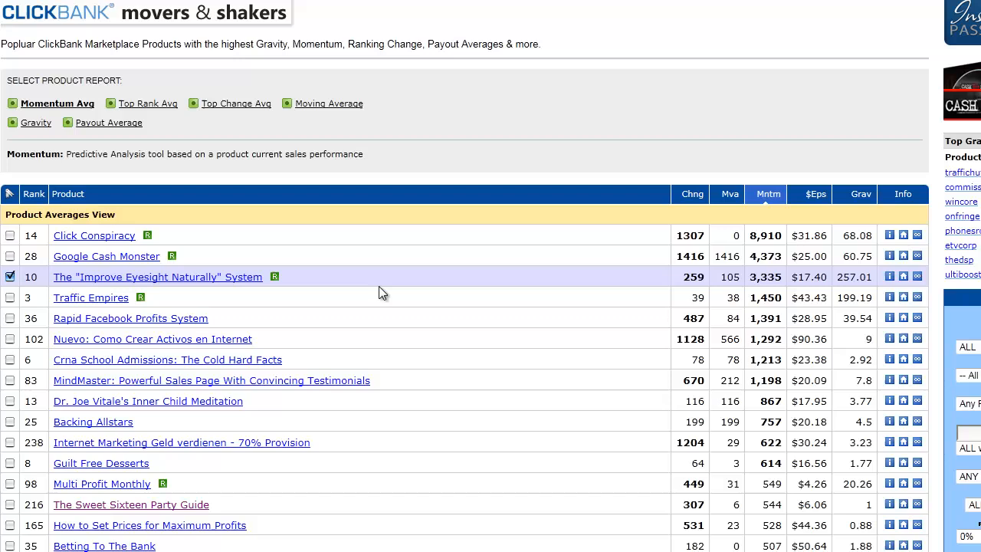
mouse_move(156, 276)
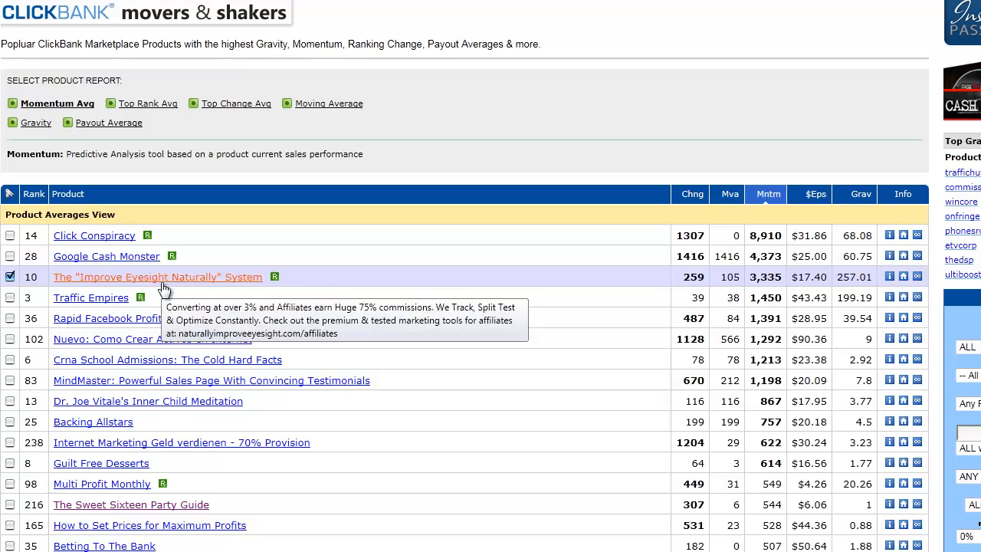
- View the Improve Eyesight Naturally detail page and highlight its 3.23% refund rate
left_click(156, 276)
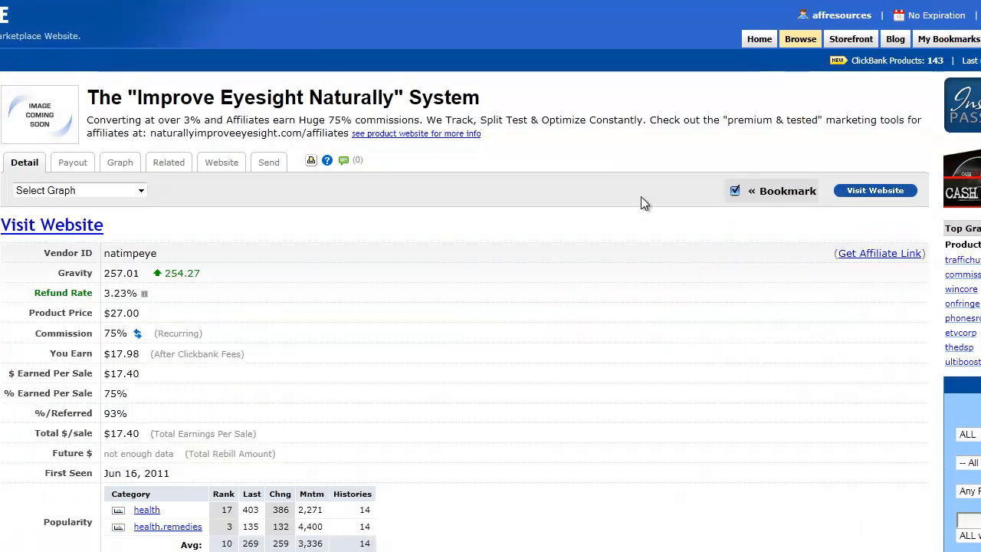
double_click(110, 293)
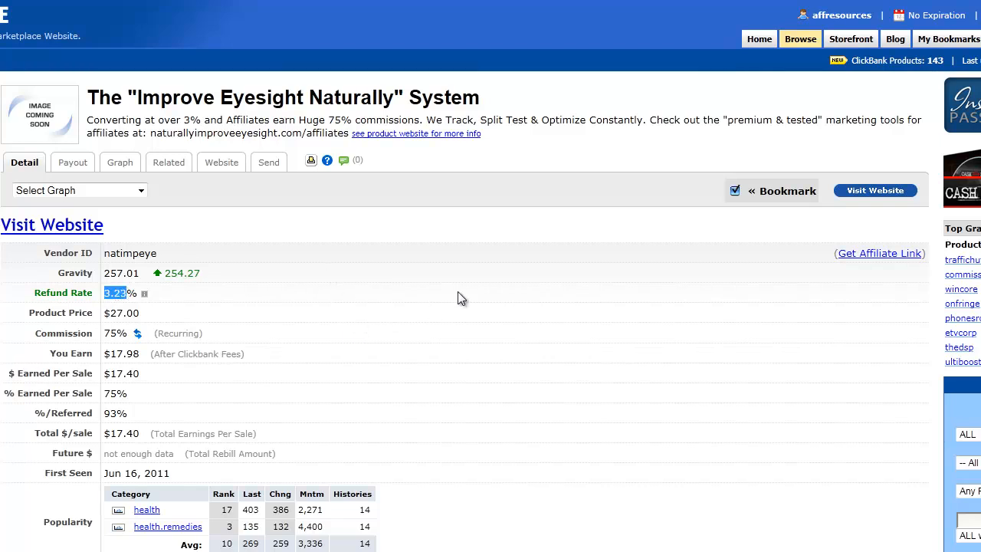
mouse_move(520, 321)
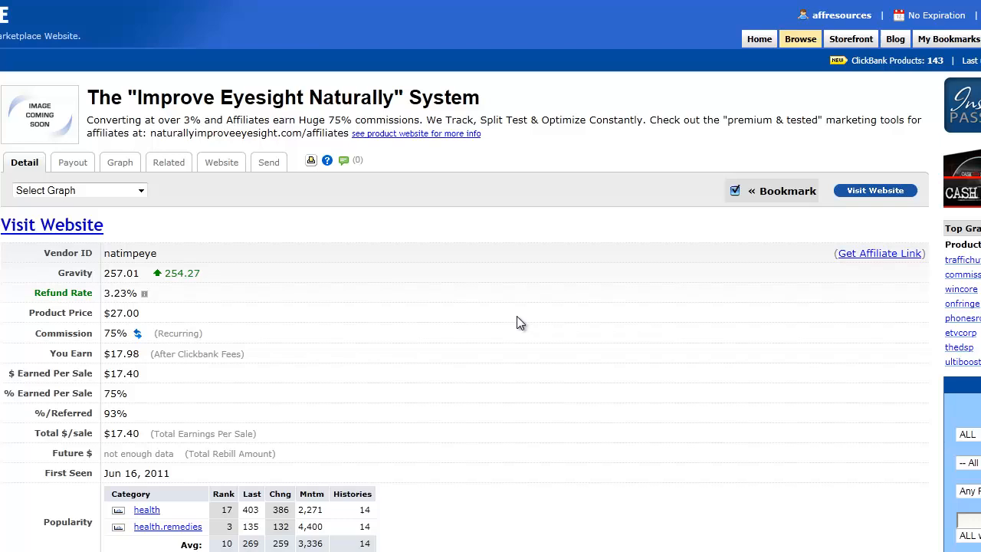
mouse_move(463, 267)
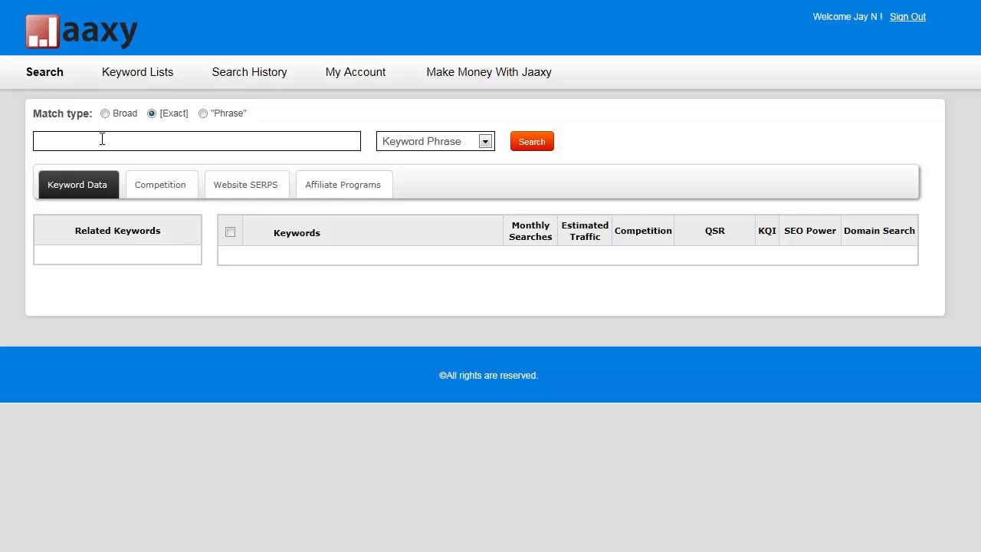
- Search Jaaxy for the exact-match keyword 'improve eyesight naturally'
type("improve eyesight naturally")
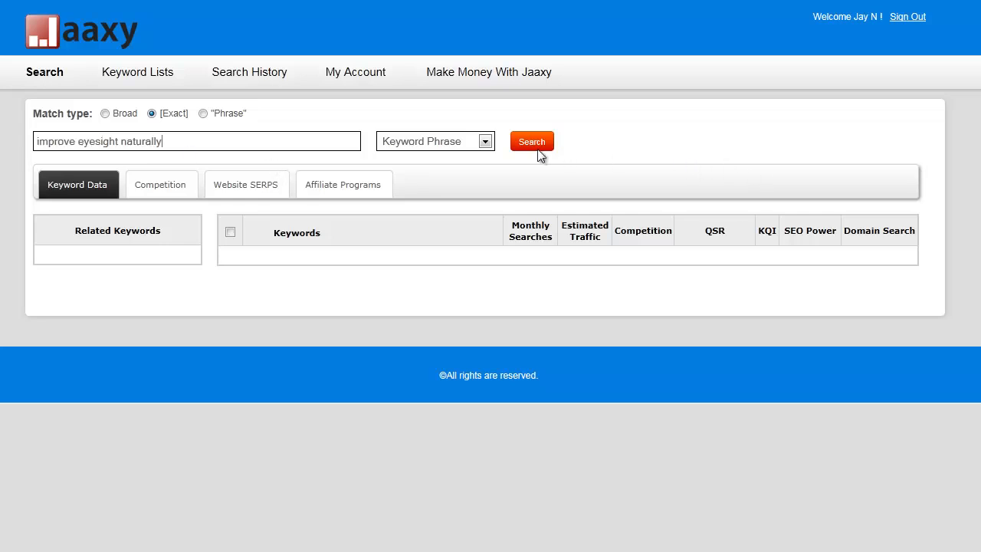
left_click(530, 141)
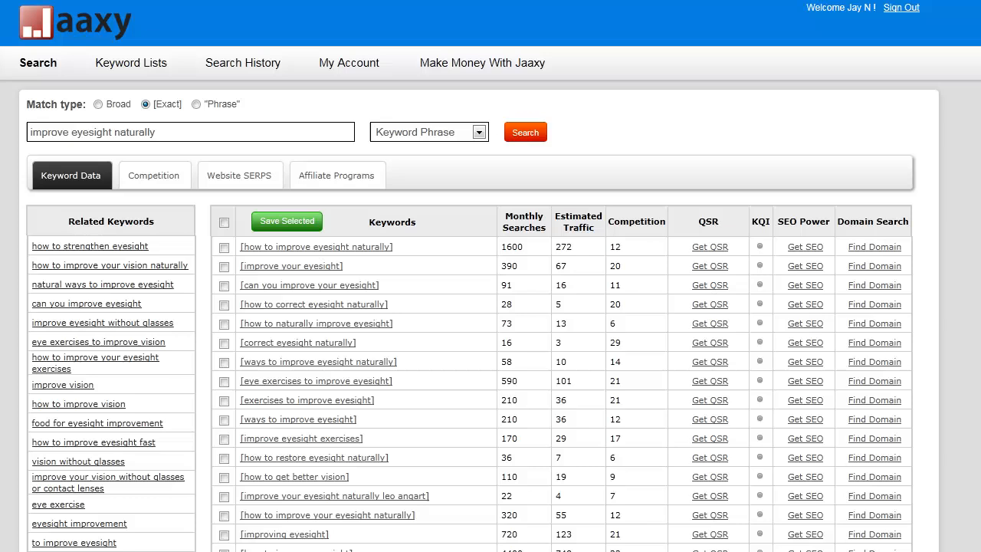
- Review the Keyword Data table where 'how to improve eyesight naturally' shows QSR 419 and SEO Power 76
scroll("down", 3)
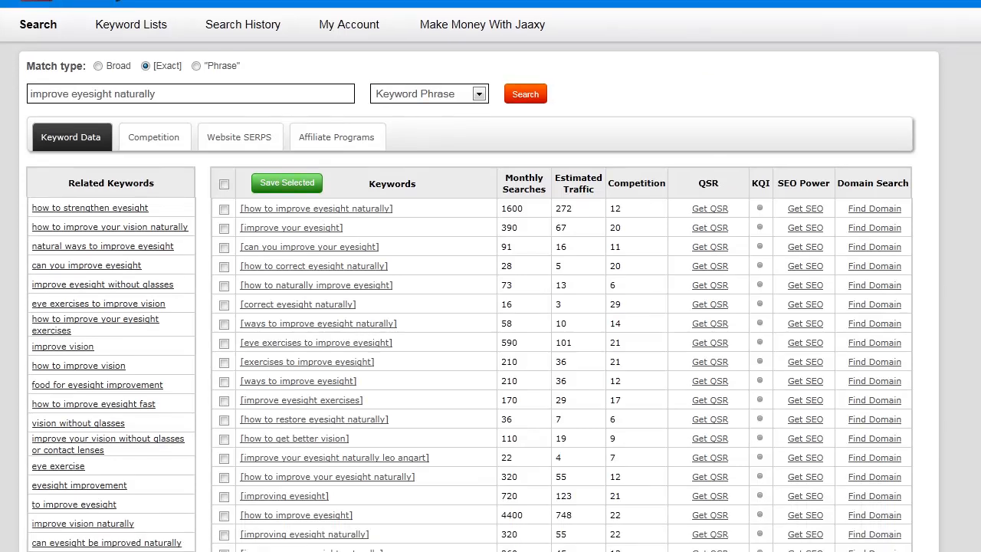
scroll("up", 3)
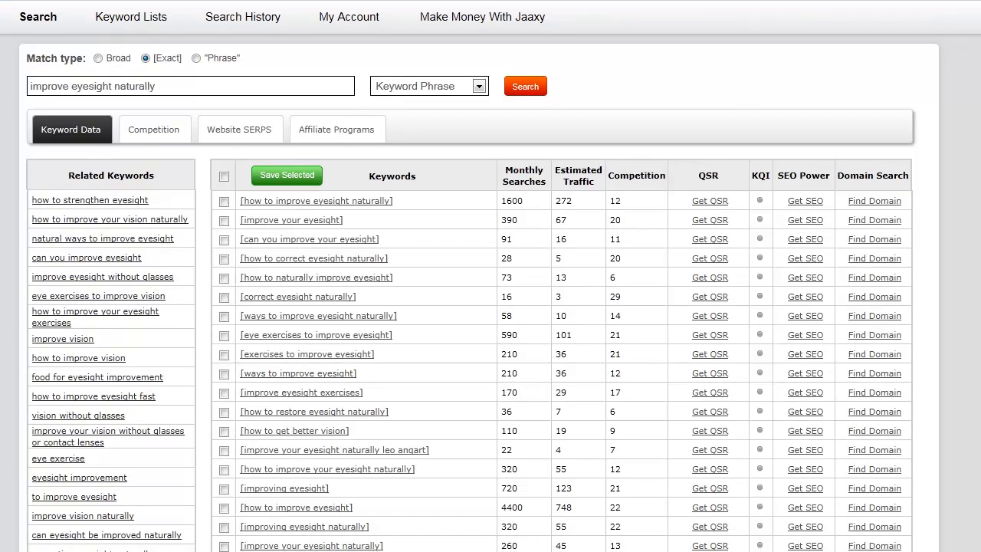
scroll("down", 3)
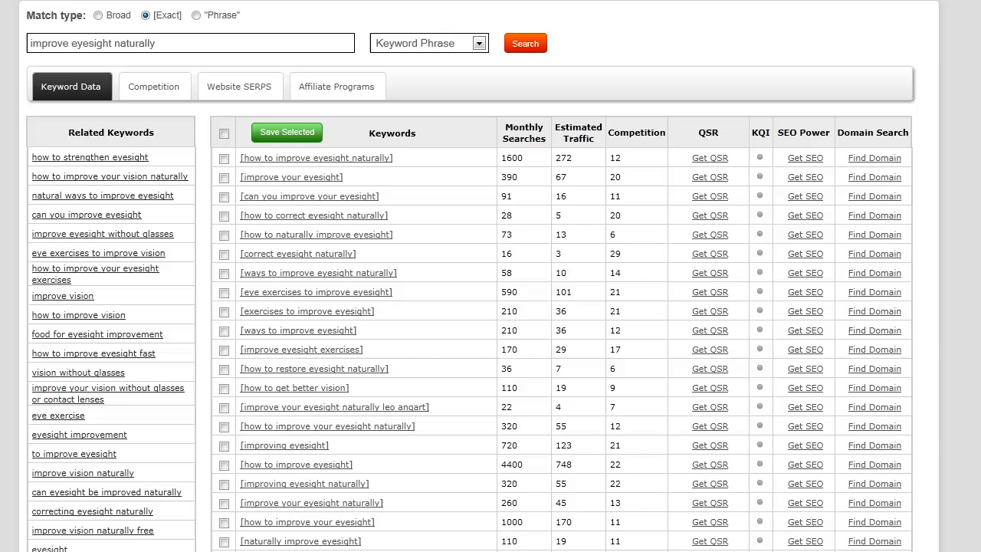
scroll("down", 3)
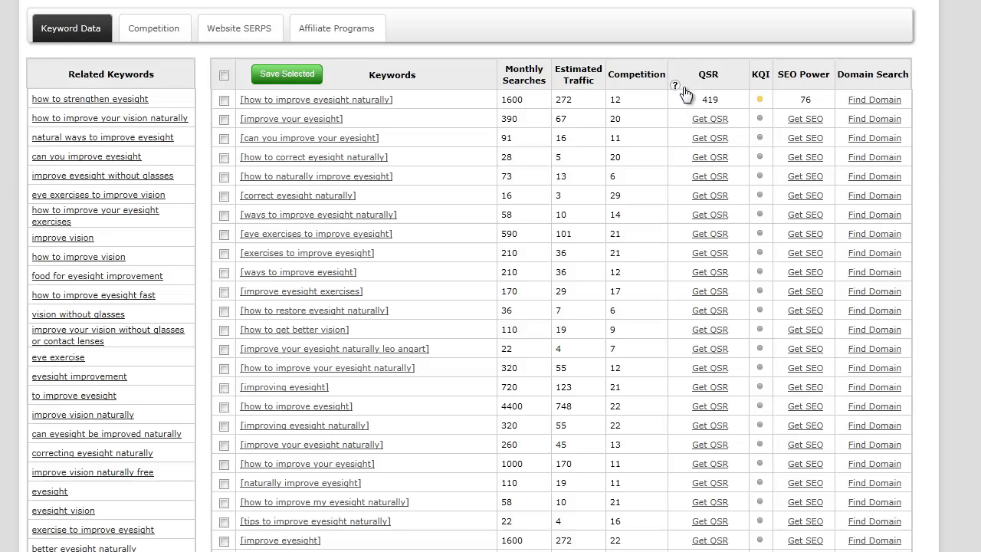
mouse_move(733, 147)
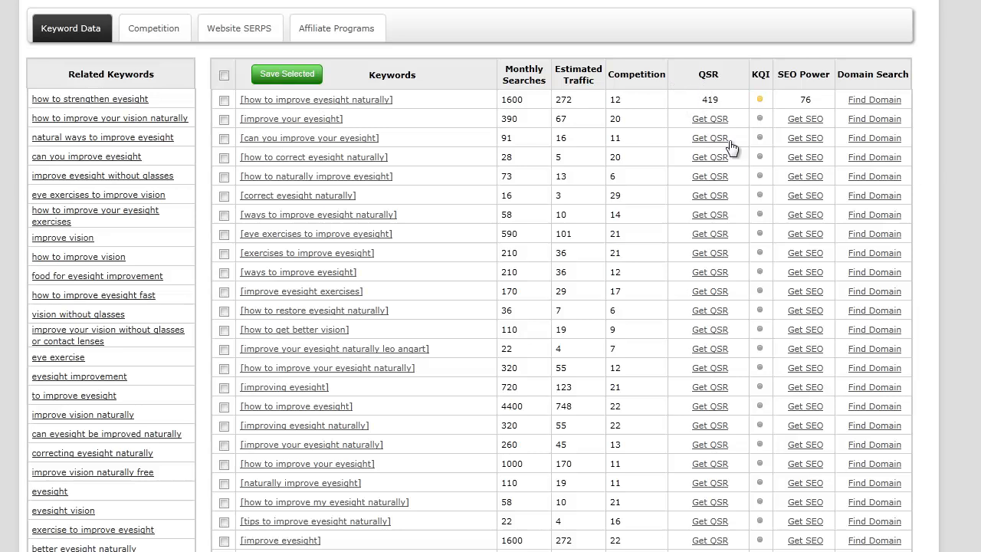
- Fetch the QSR and SEO Power for the 'improve your eyesight' keyword
left_click(708, 118)
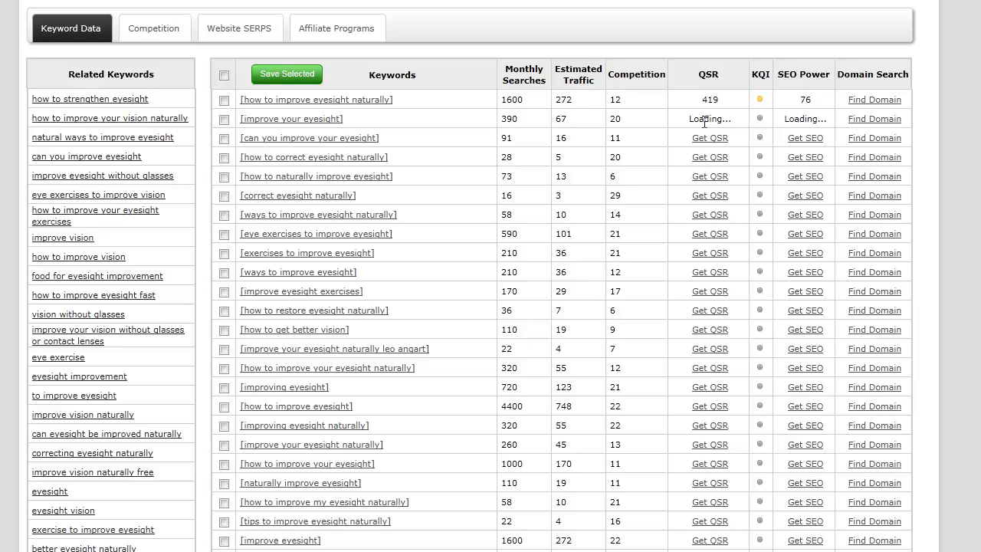
mouse_move(880, 51)
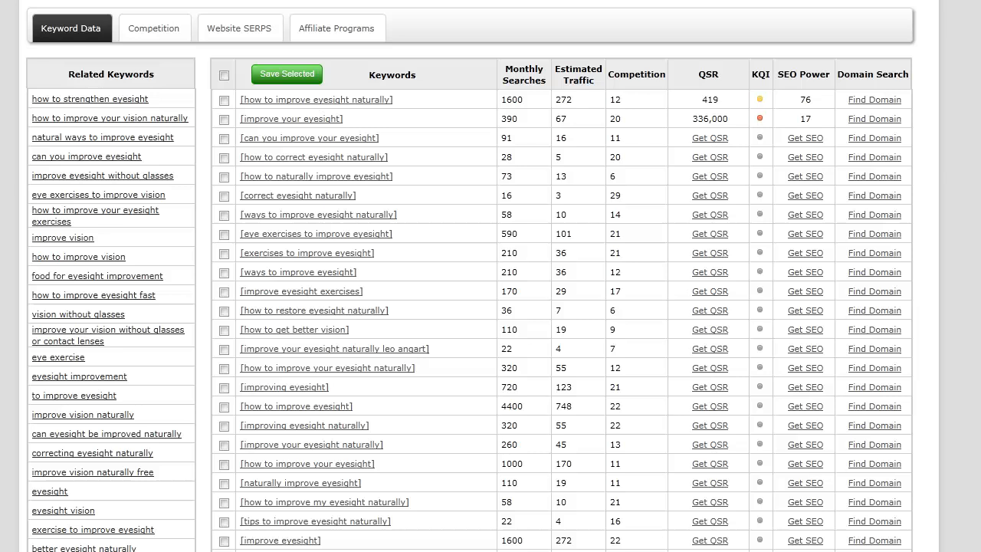
mouse_move(803, 107)
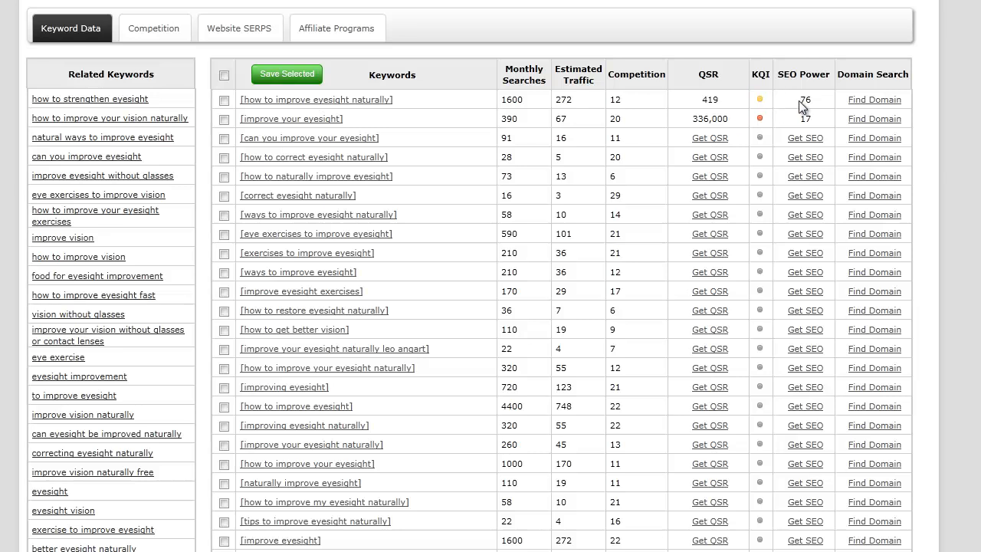
mouse_move(782, 90)
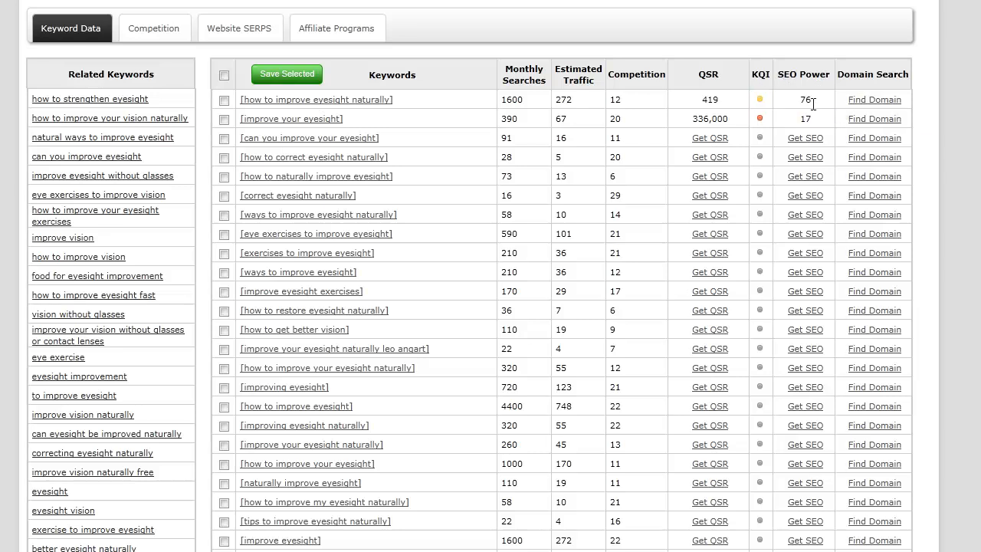
mouse_move(780, 87)
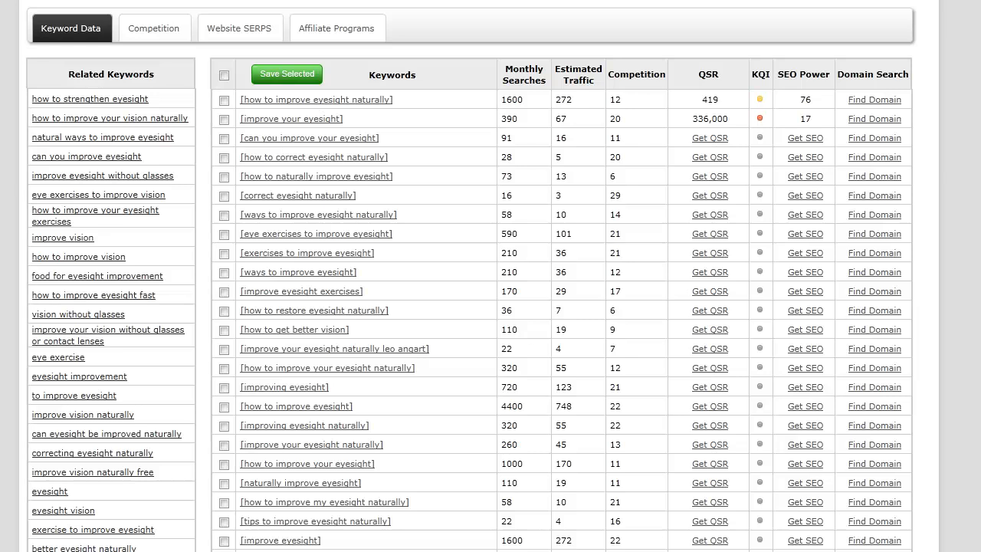
mouse_move(534, 352)
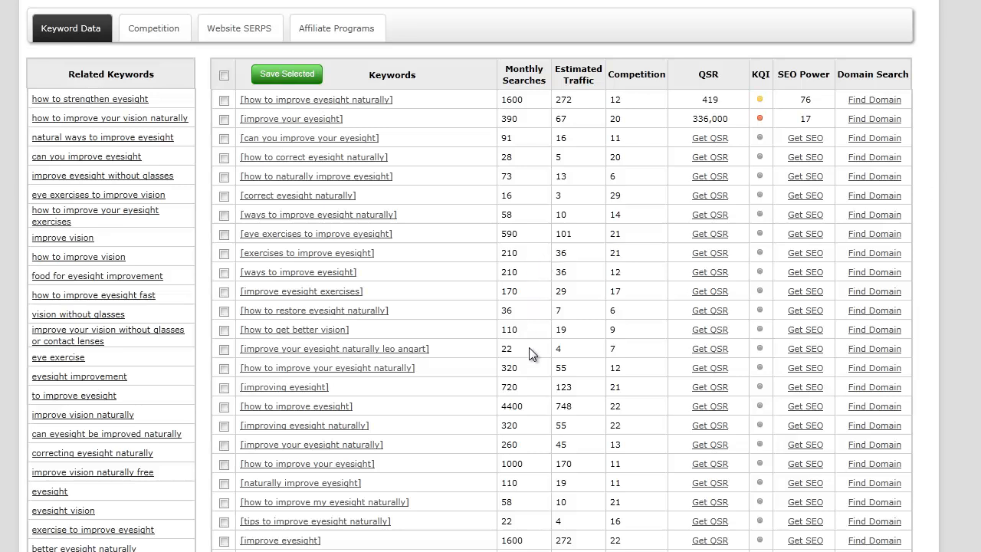
mouse_move(360, 411)
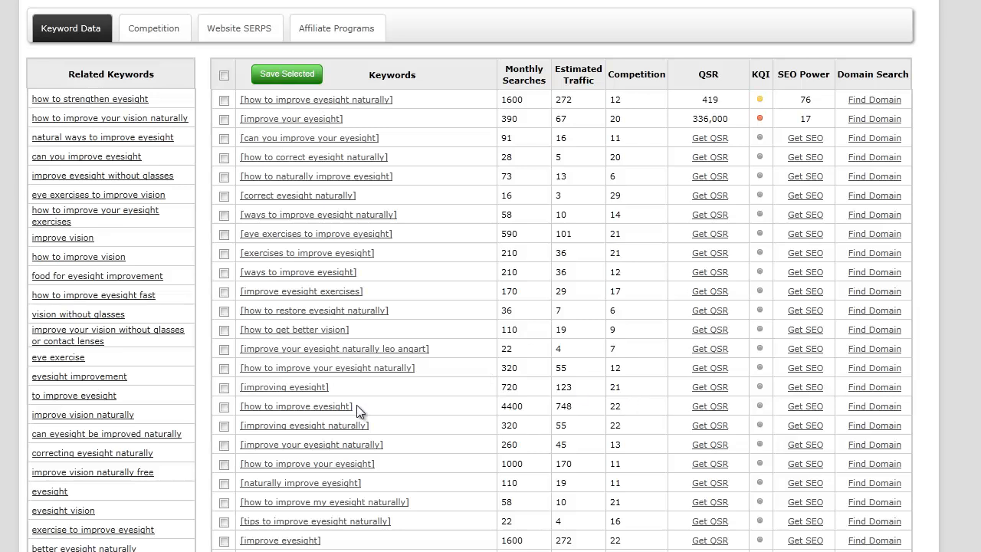
mouse_move(374, 435)
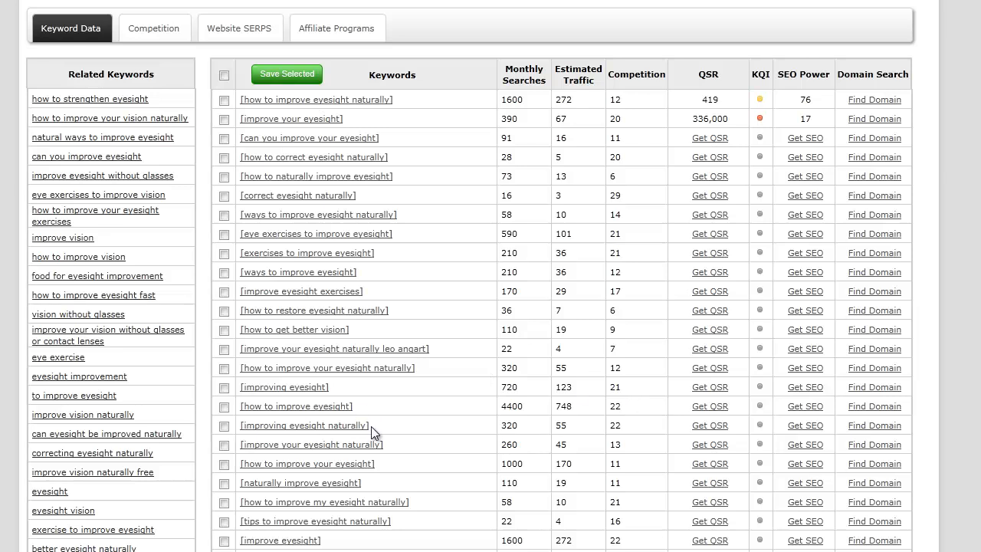
mouse_move(238, 432)
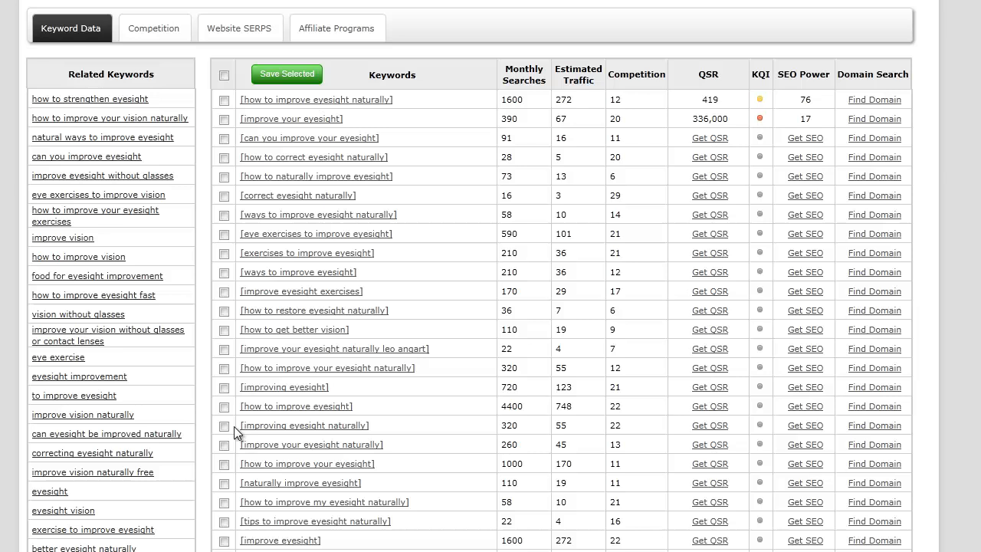
- Tick 'improving eyesight naturally' and fetch its QSR and SEO Power
left_click(223, 426)
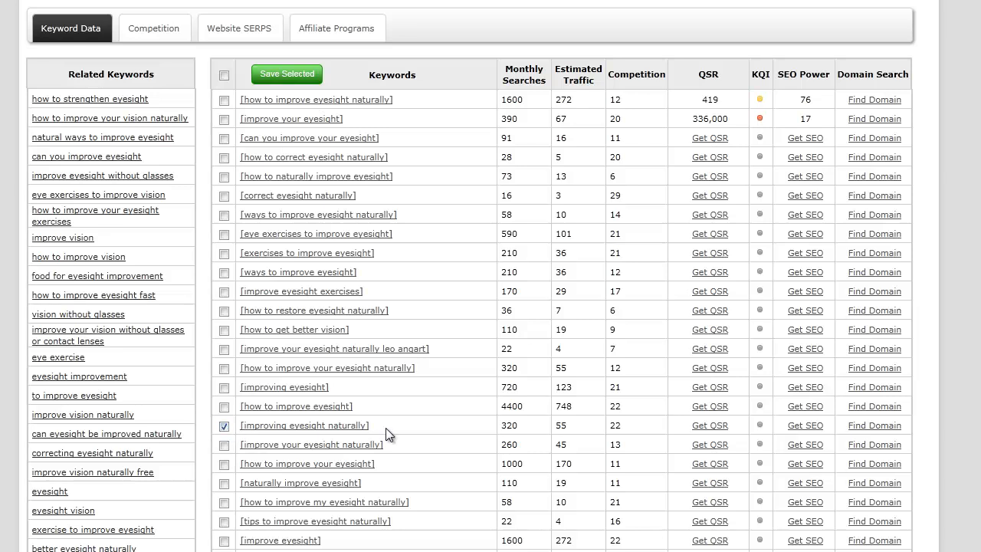
mouse_move(417, 426)
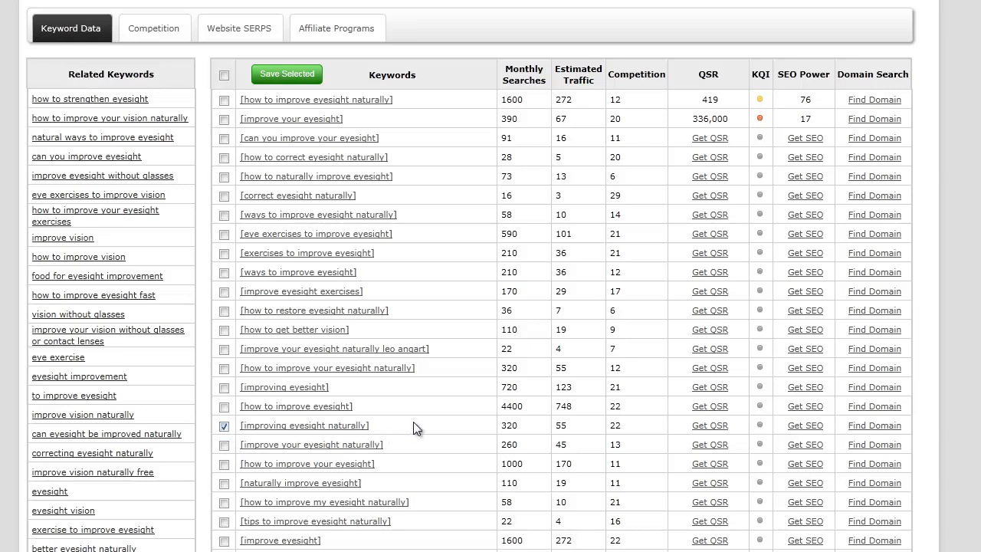
mouse_move(244, 428)
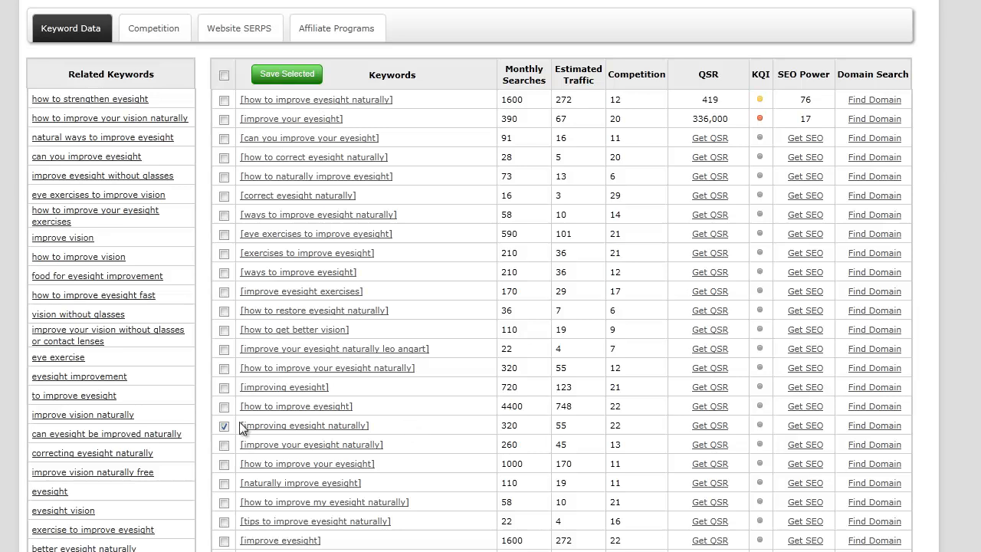
mouse_move(264, 433)
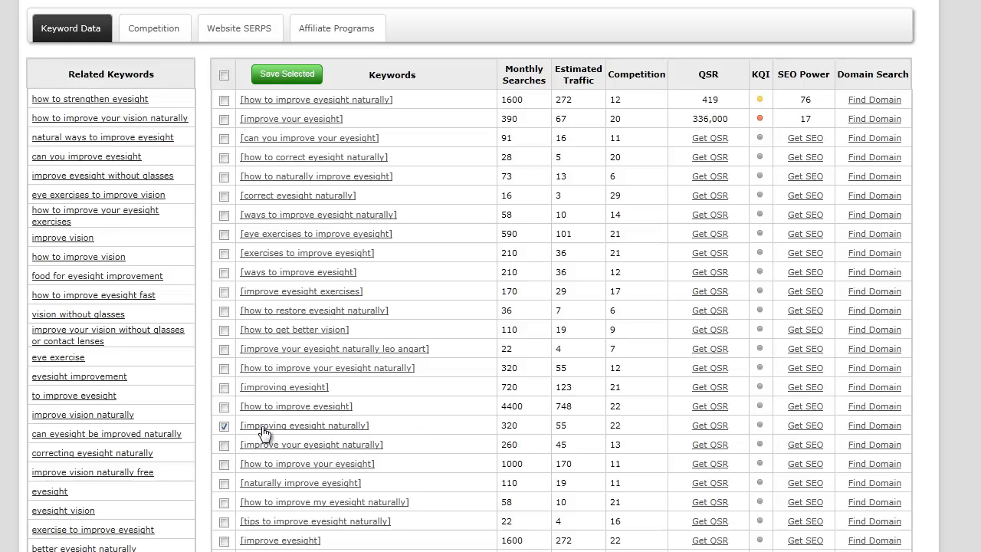
mouse_move(507, 426)
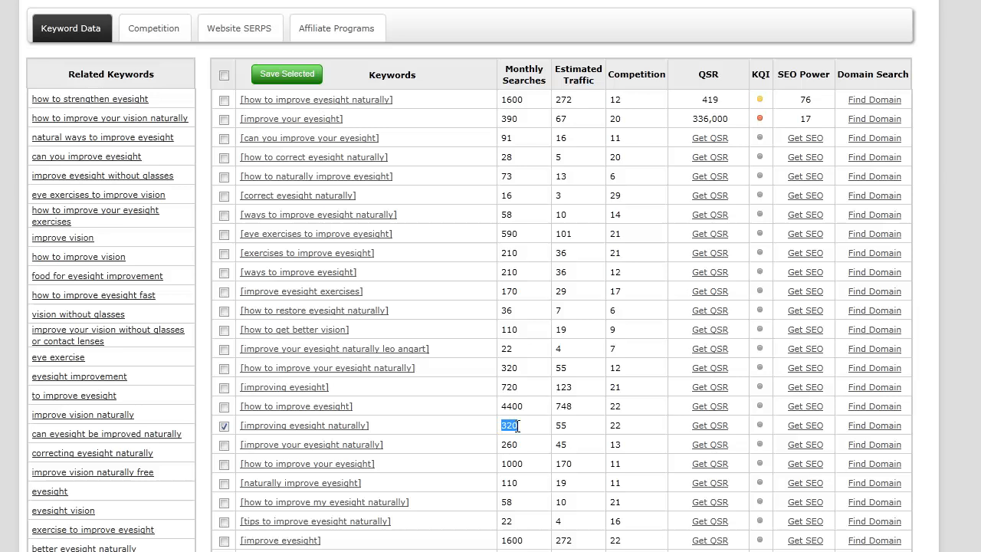
left_click(710, 426)
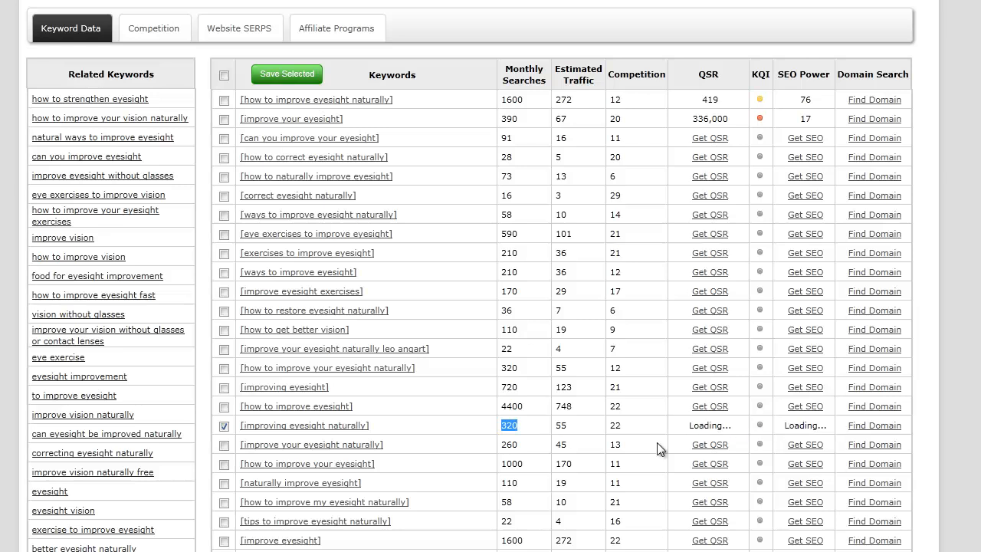
mouse_move(742, 435)
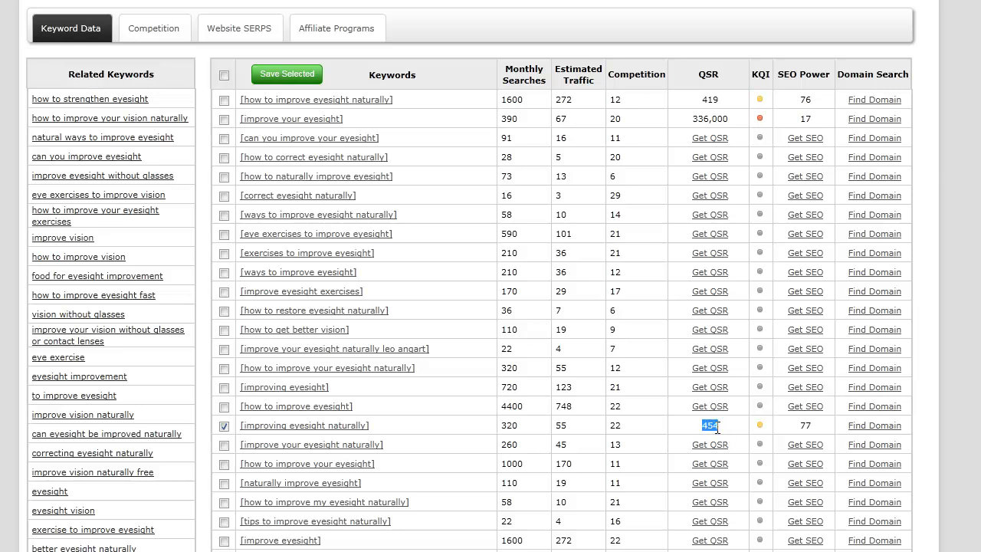
mouse_move(757, 367)
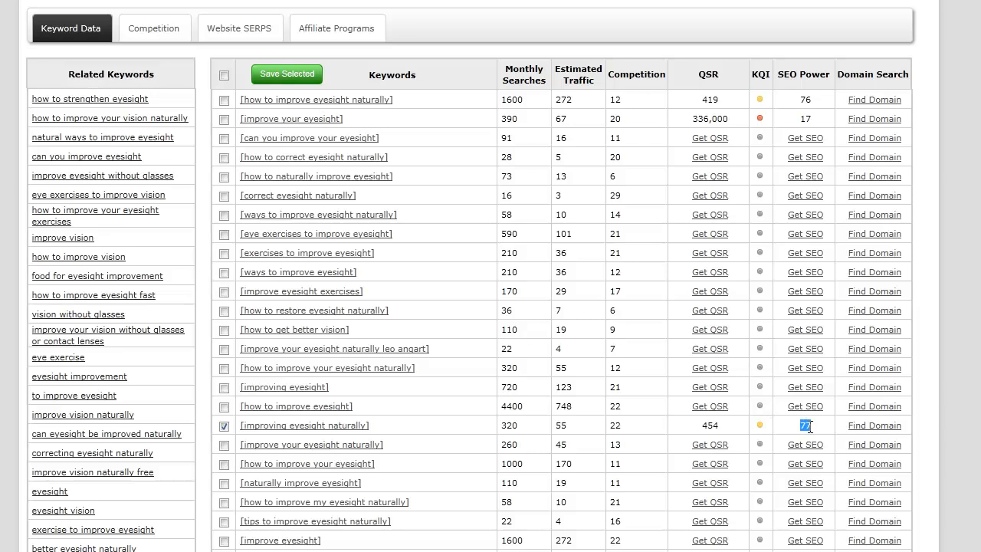
mouse_move(760, 426)
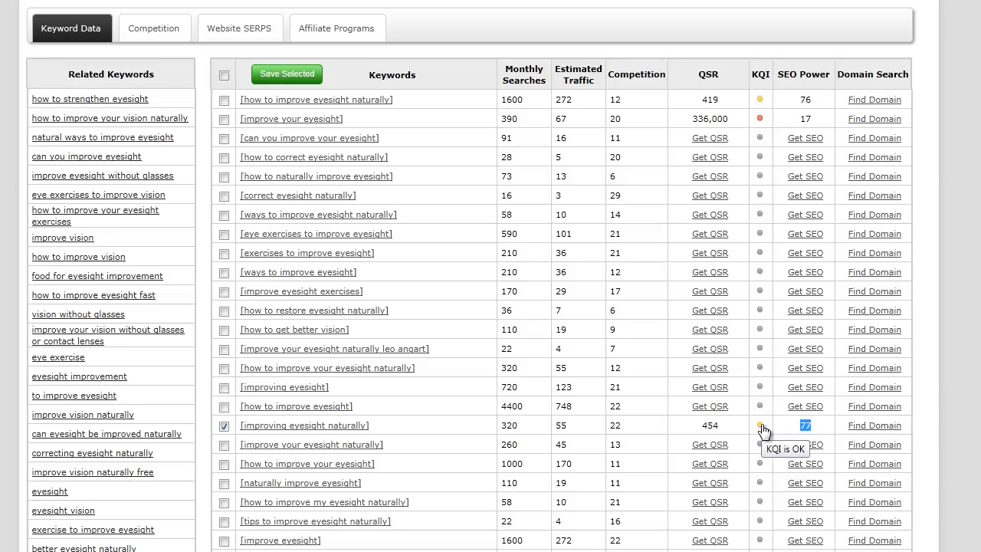
mouse_move(773, 337)
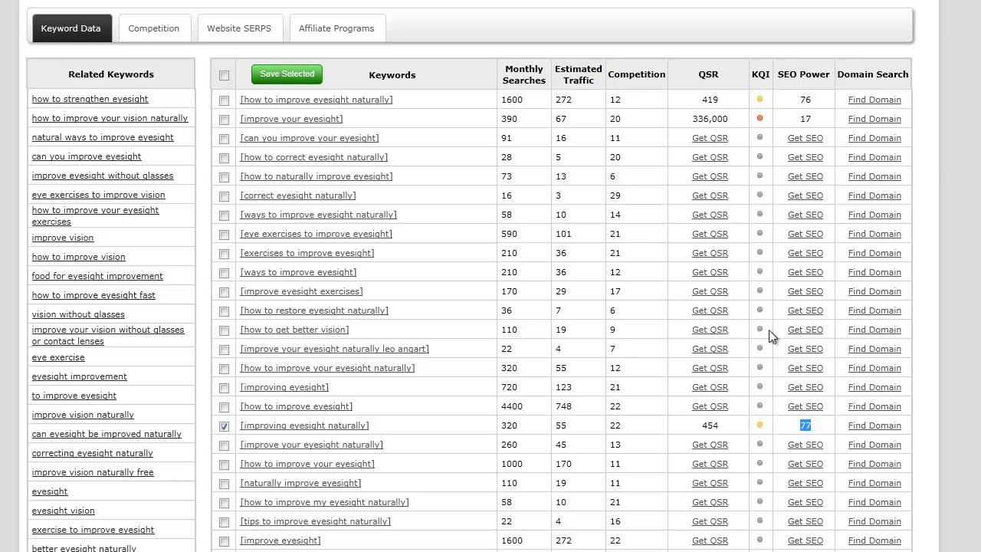
mouse_move(757, 86)
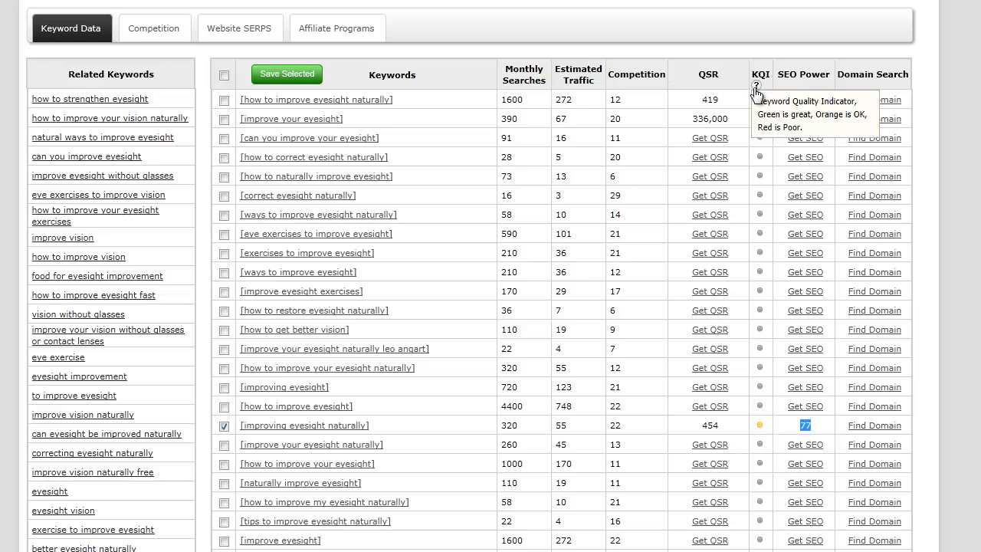
mouse_move(765, 441)
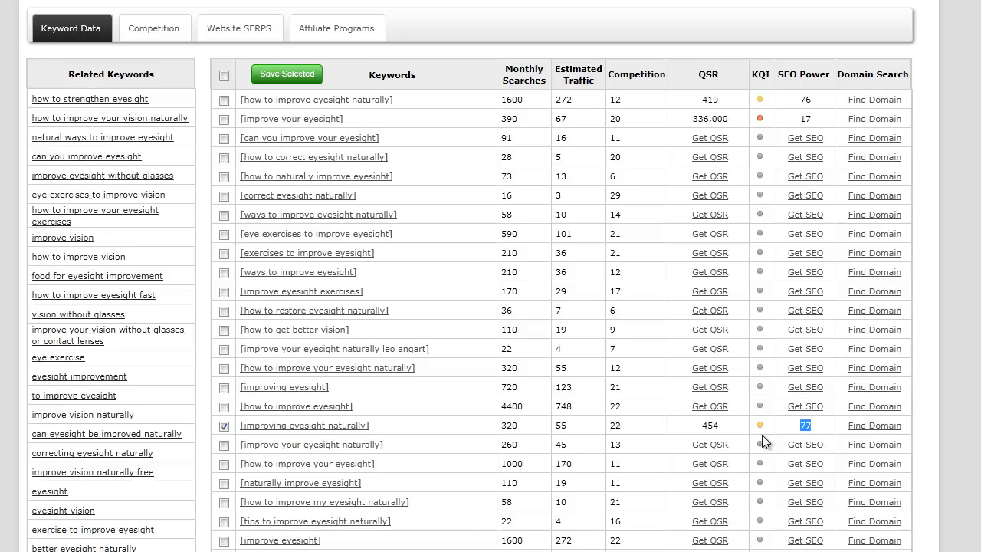
mouse_move(760, 426)
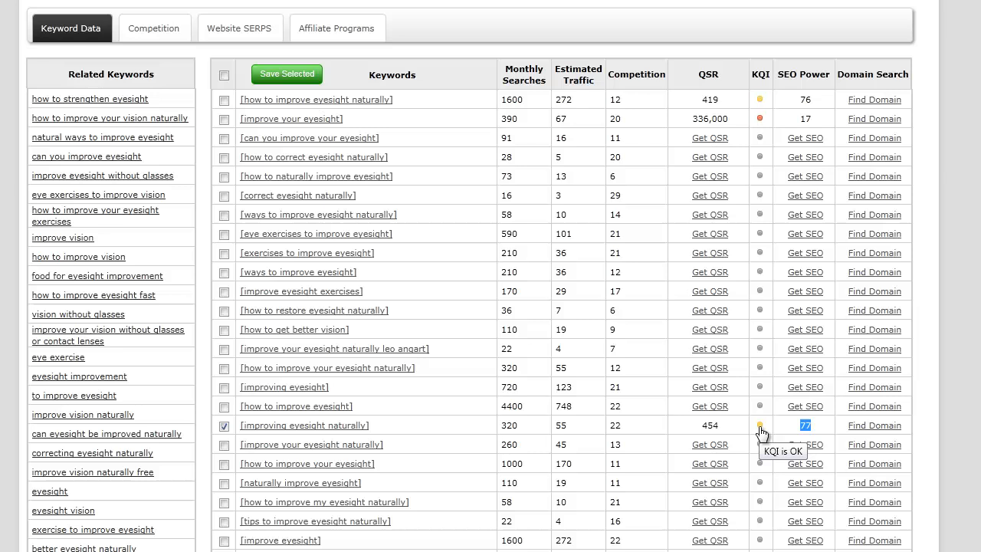
mouse_move(875, 439)
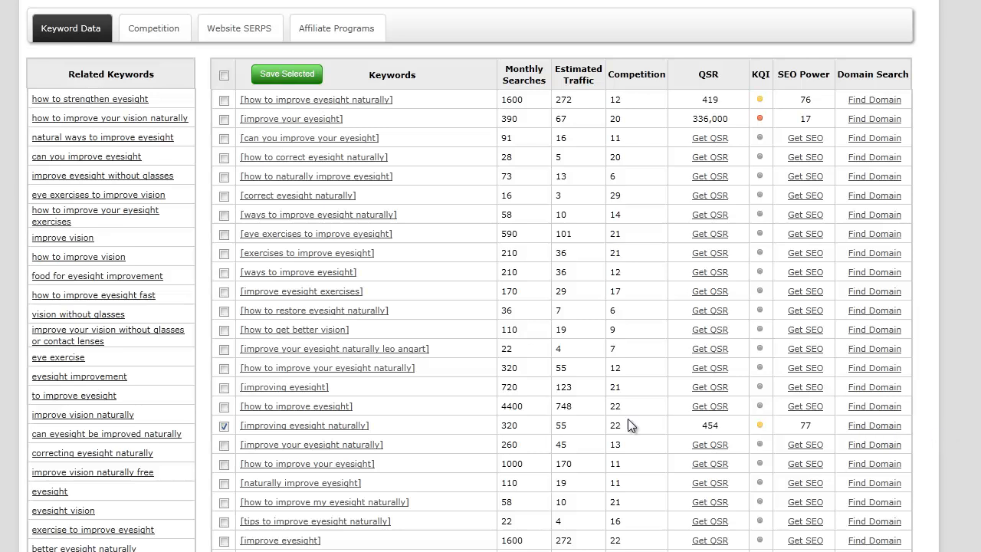
mouse_move(812, 432)
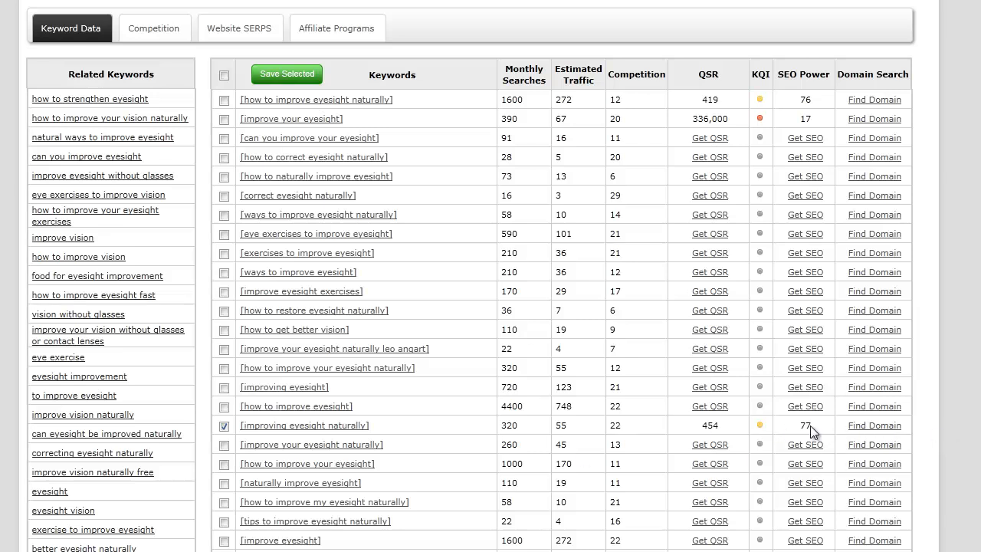
mouse_move(662, 429)
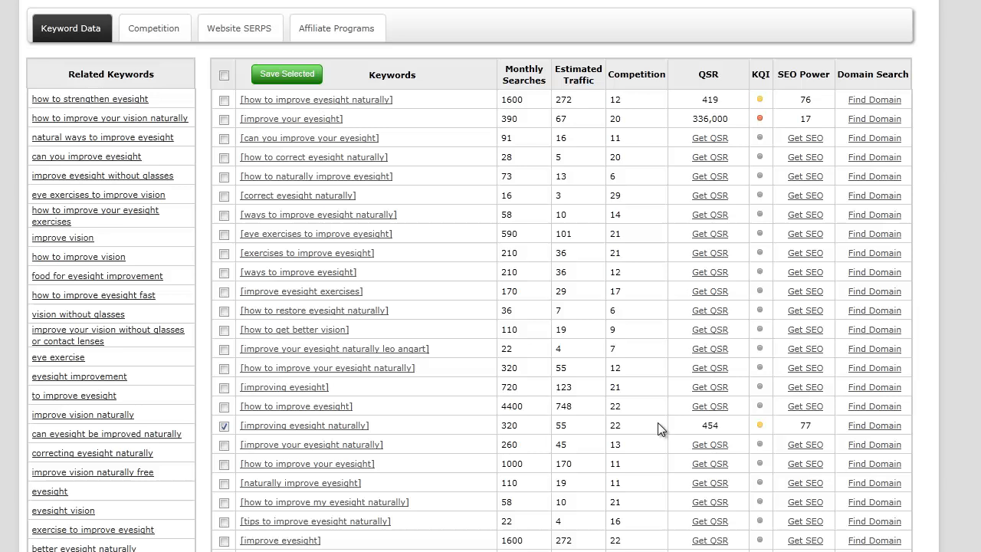
mouse_move(780, 441)
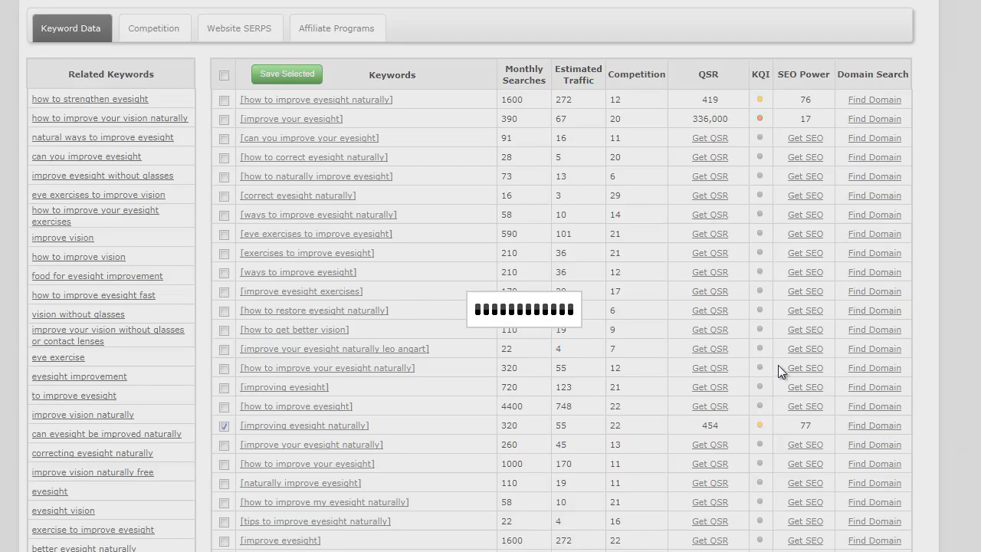
left_click(874, 424)
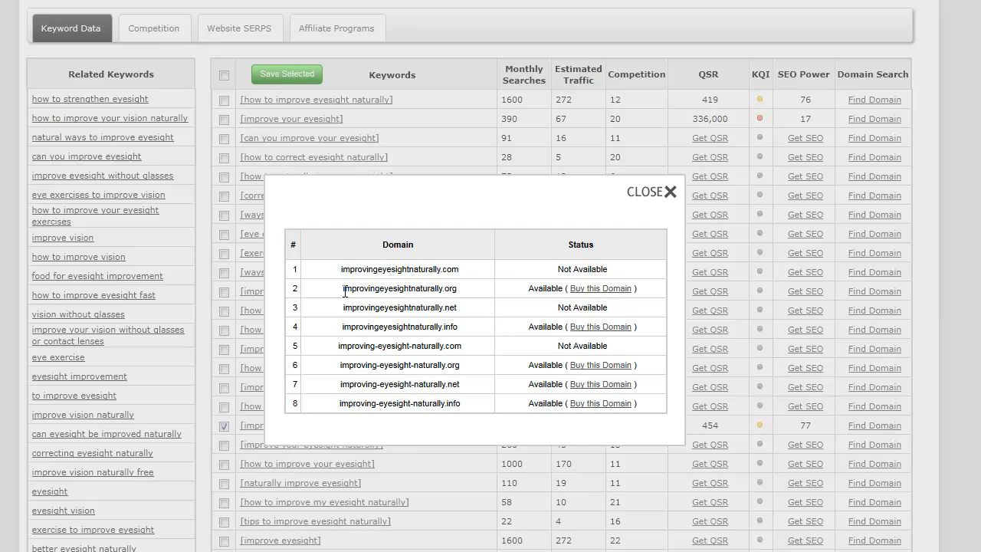
double_click(377, 288)
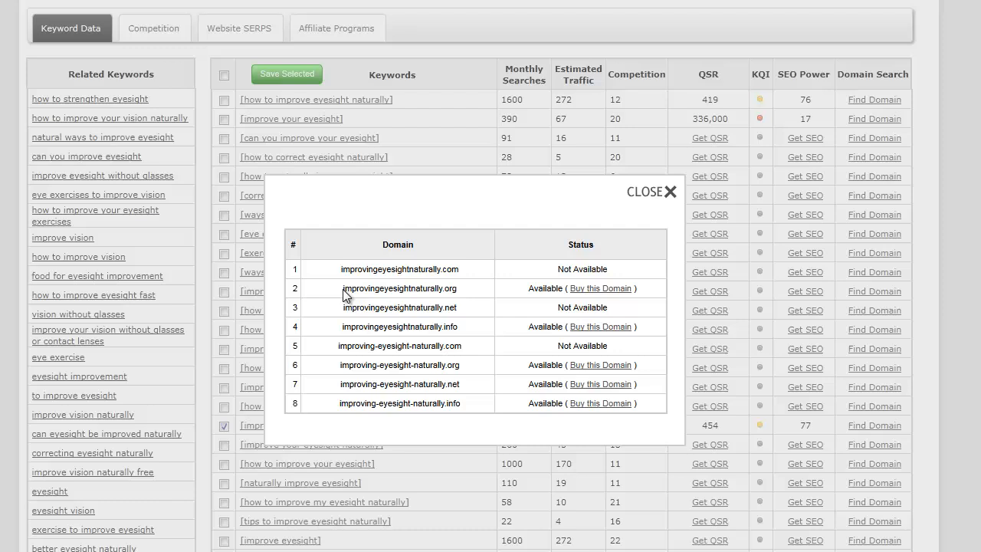
double_click(398, 288)
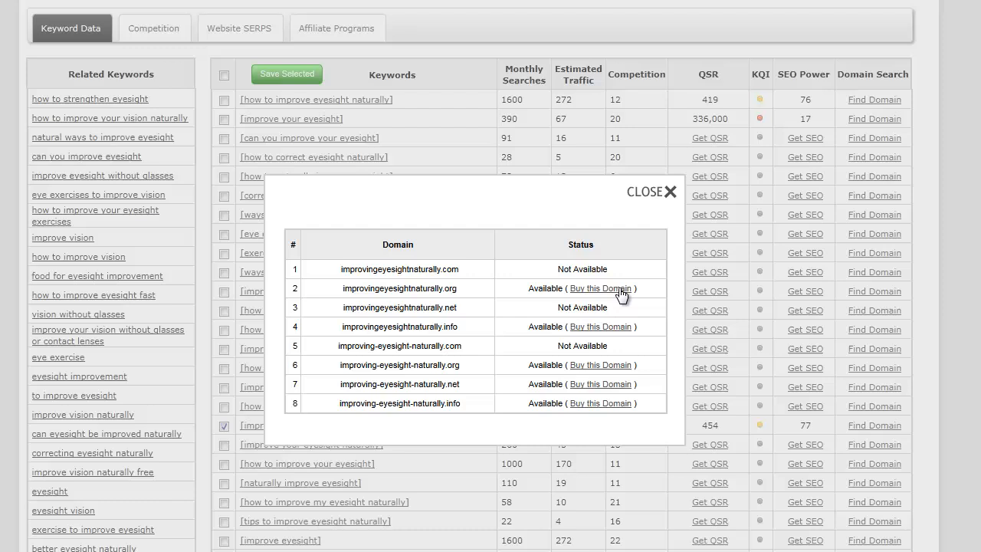
mouse_move(619, 300)
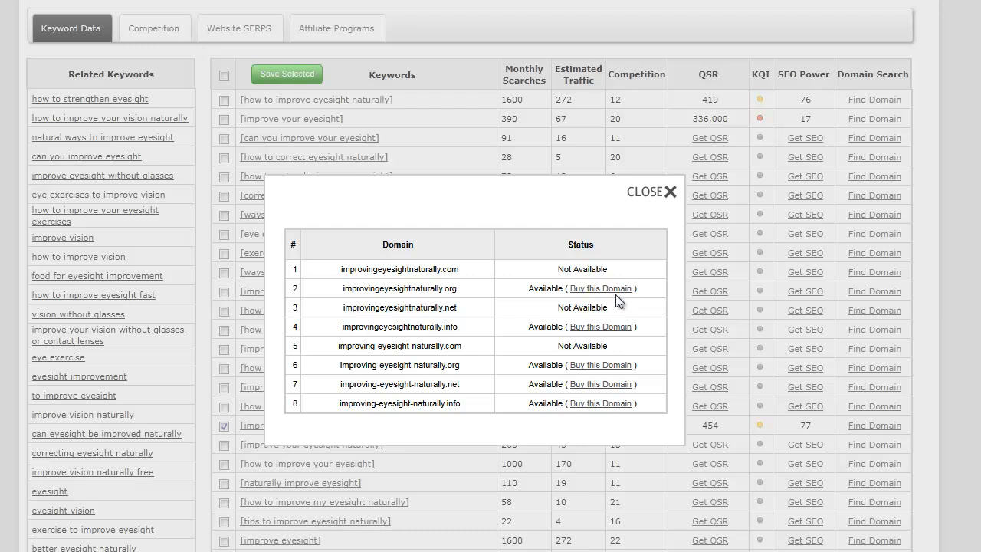
mouse_move(656, 196)
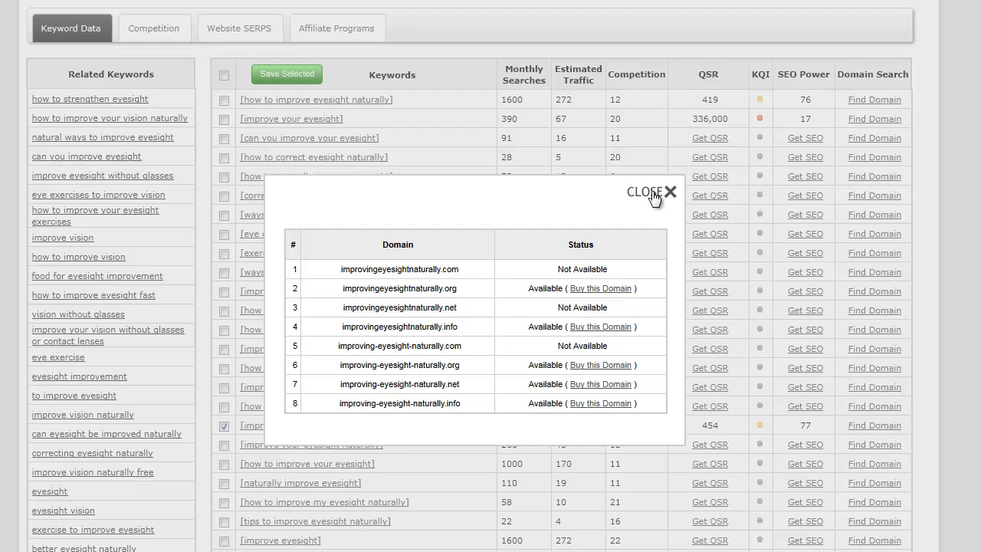
left_click(662, 191)
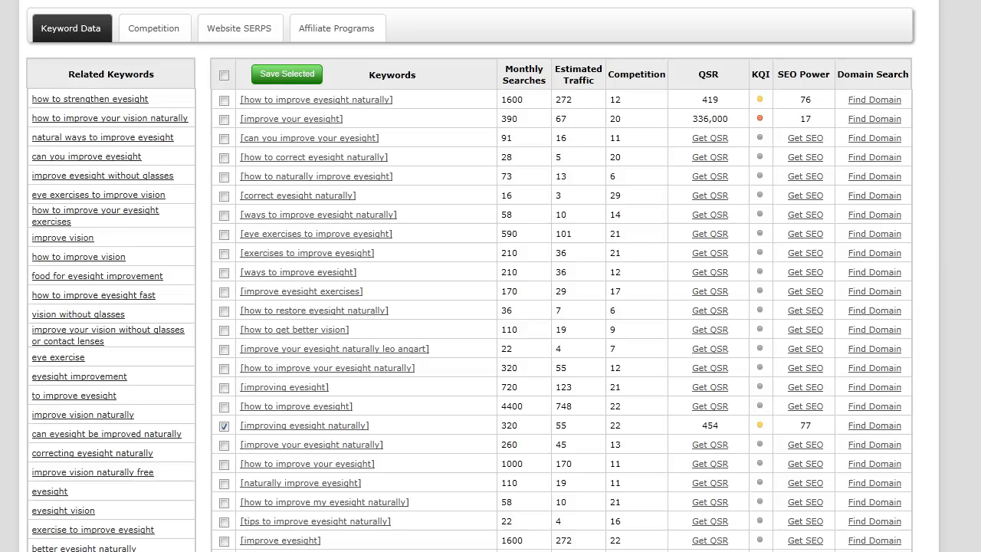
mouse_move(936, 370)
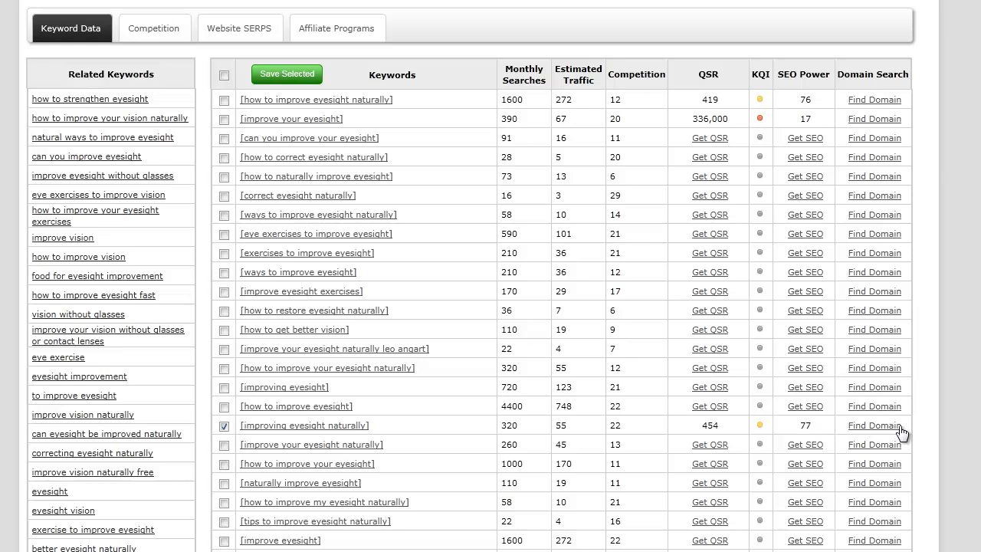
mouse_move(907, 432)
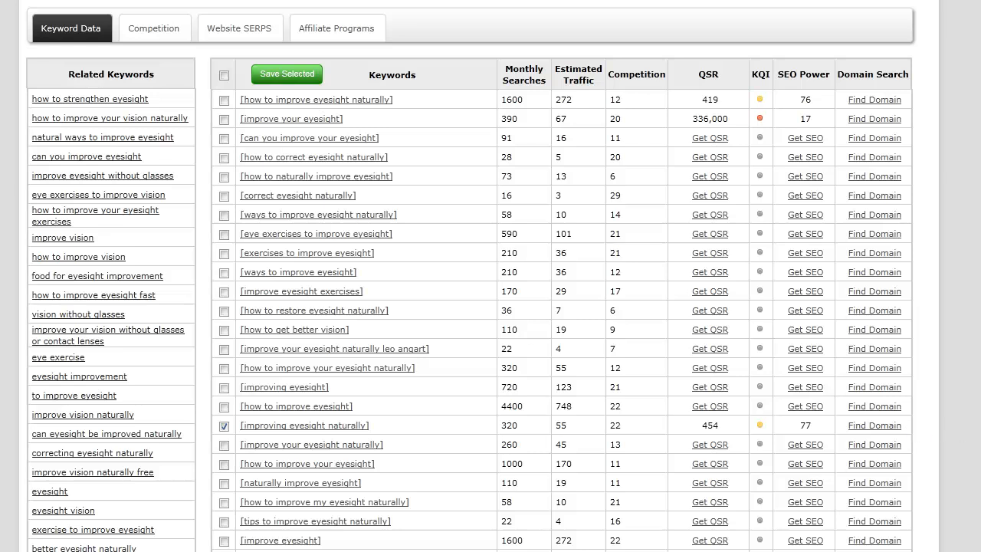
scroll("up", 3)
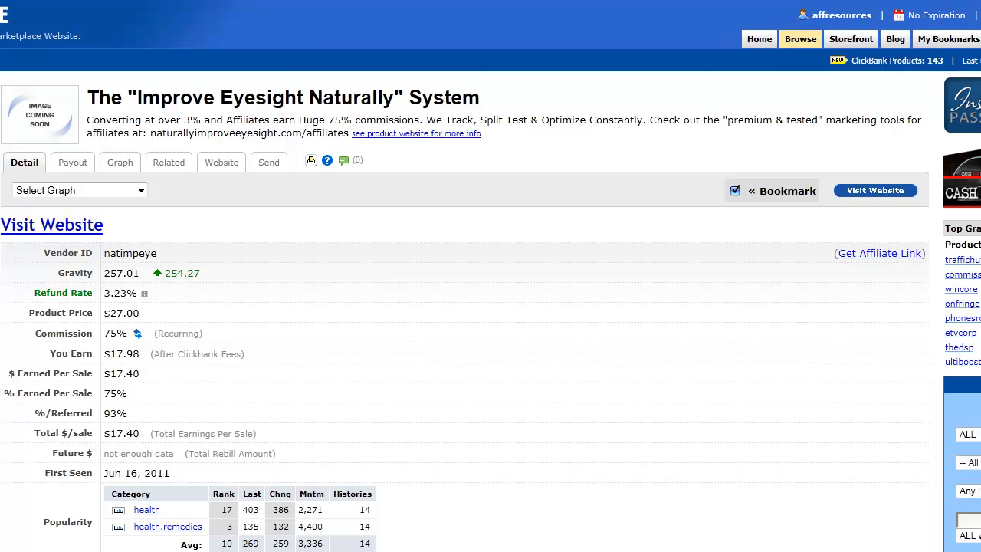
mouse_move(570, 167)
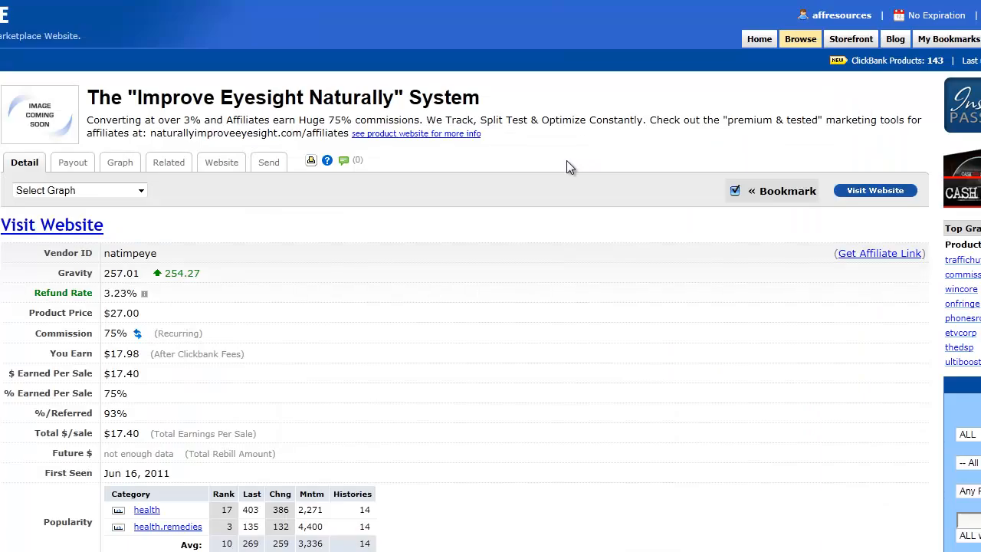
mouse_move(567, 337)
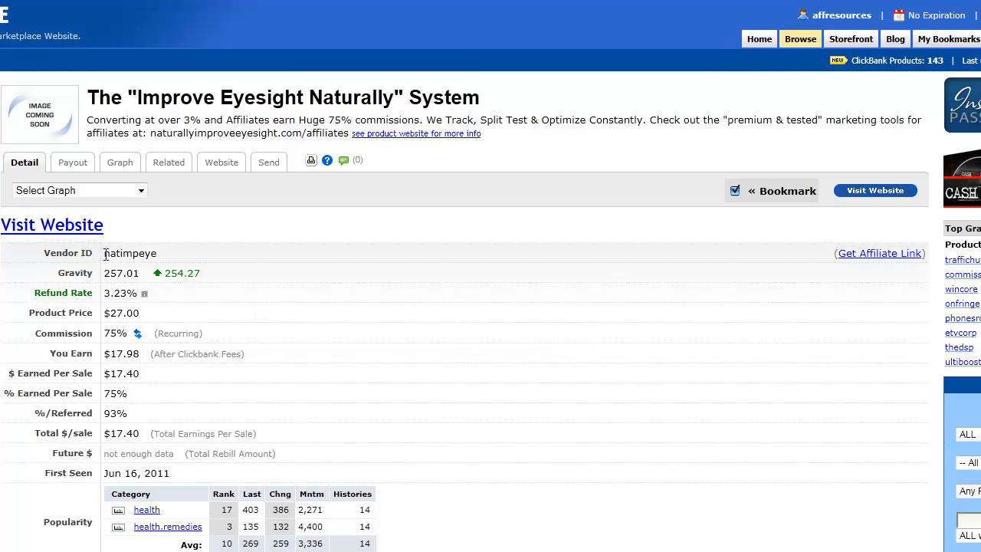
mouse_move(605, 279)
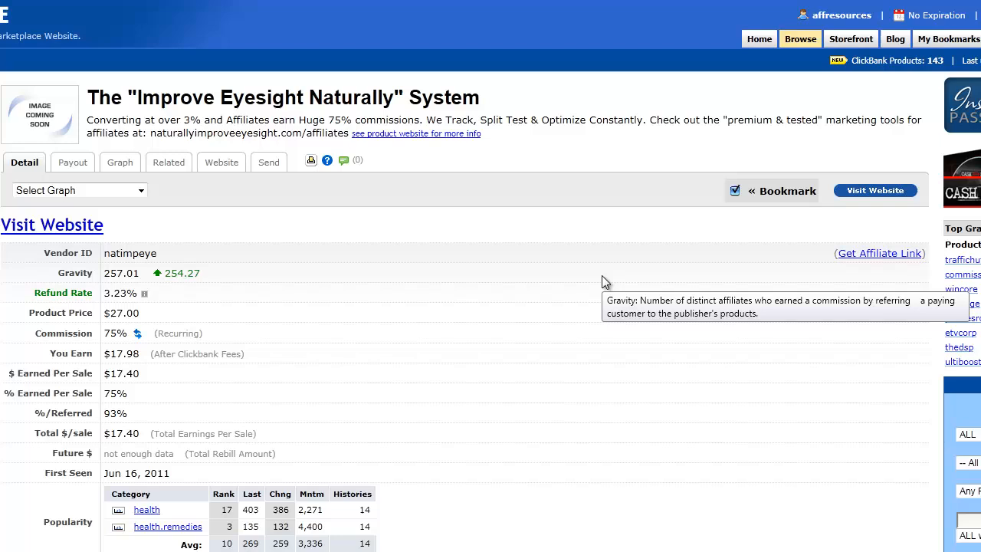
mouse_move(375, 273)
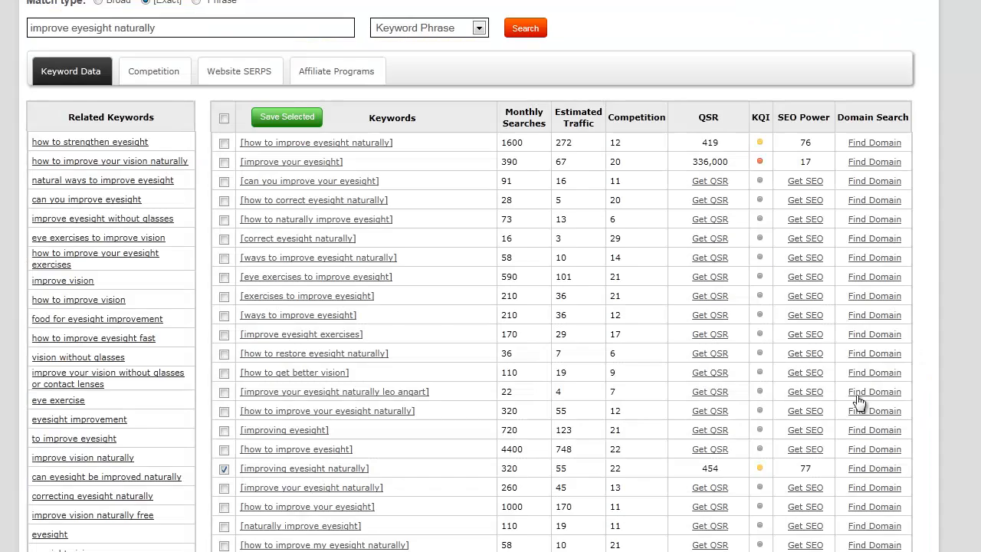
scroll("down", 3)
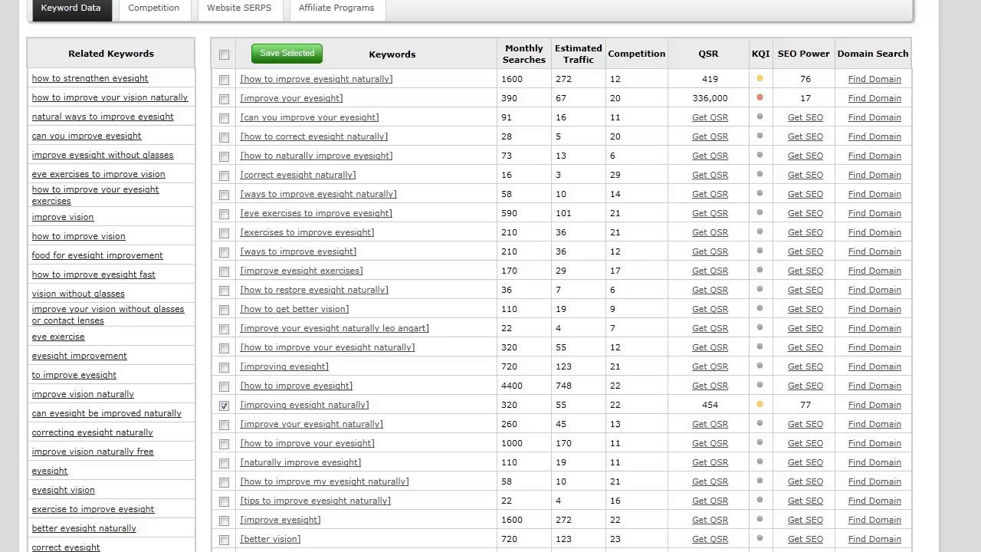